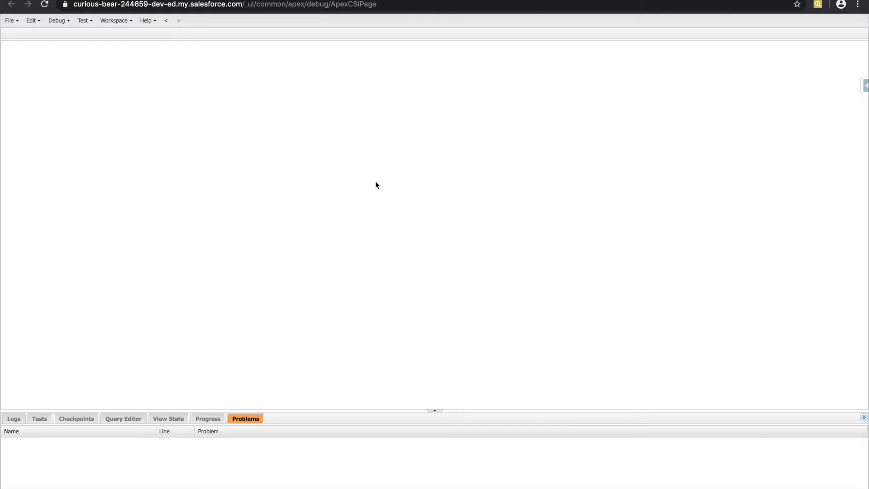
mouse_move(221, 154)
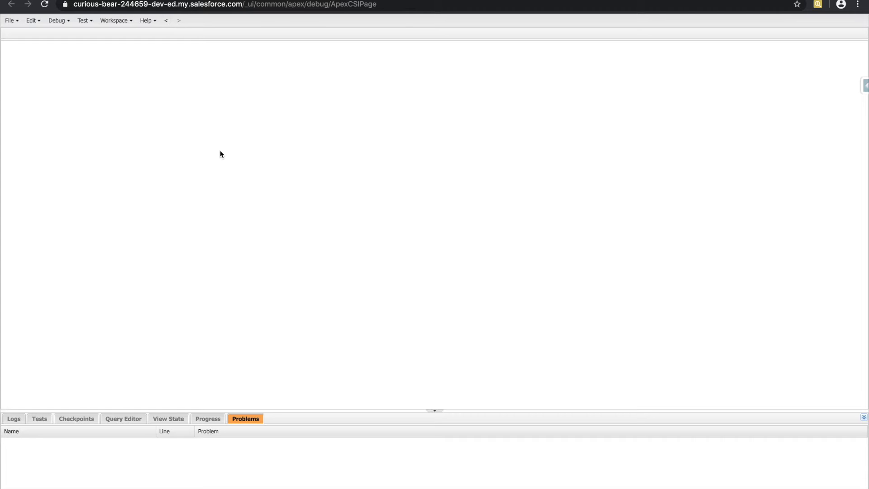
mouse_move(79, 32)
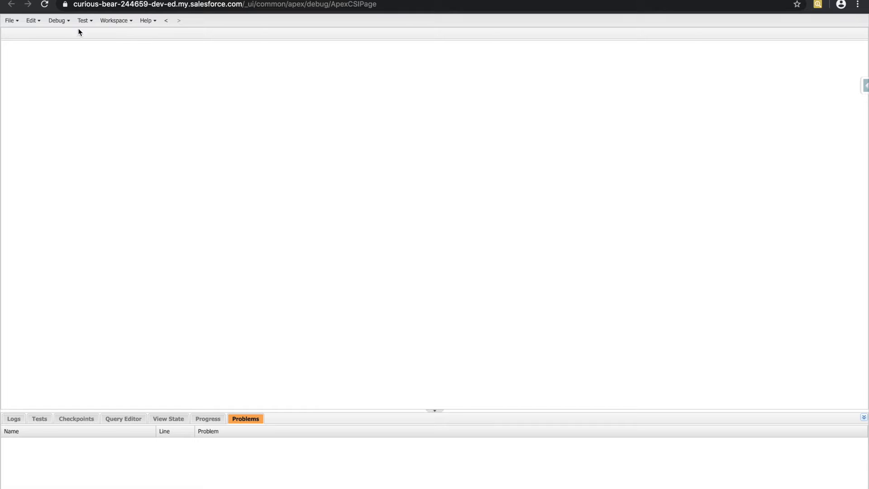
In a new Execute Anonymous window, declare String student1 = 'Mark', student2 = 'Joe', student3 = 'Sarah'
left_click(57, 20)
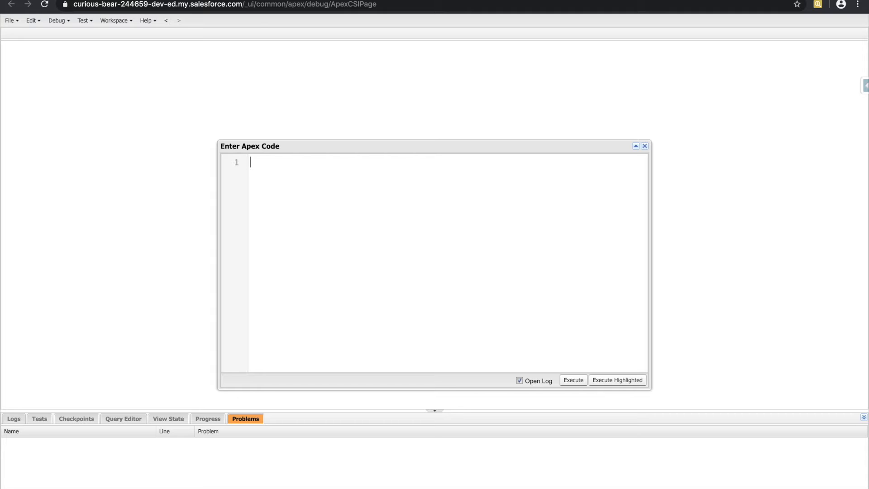
type("String")
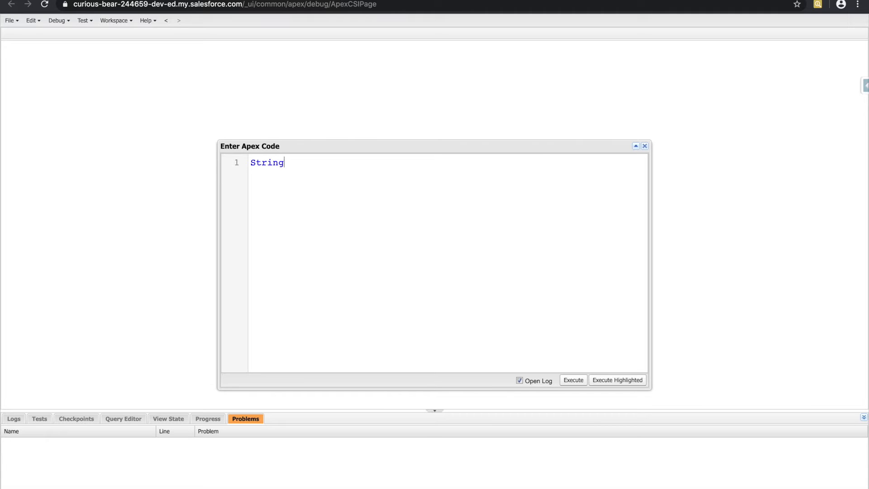
type("s")
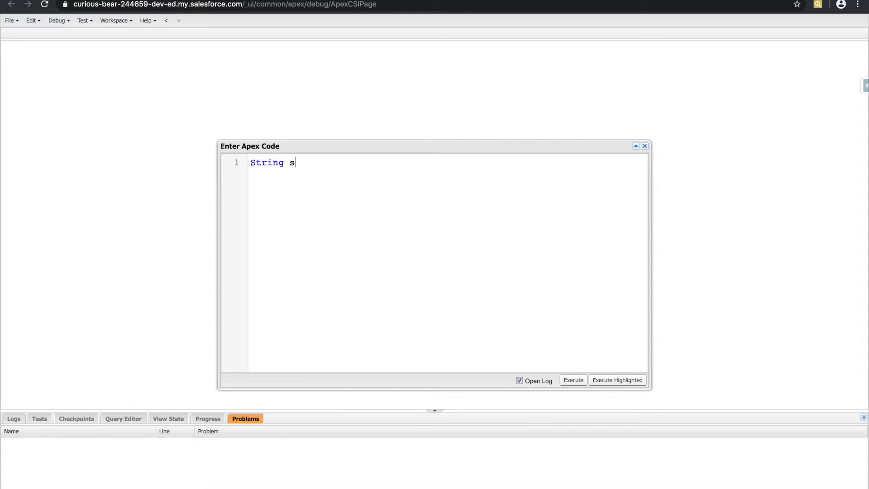
type("tudent1 = 'Mark';")
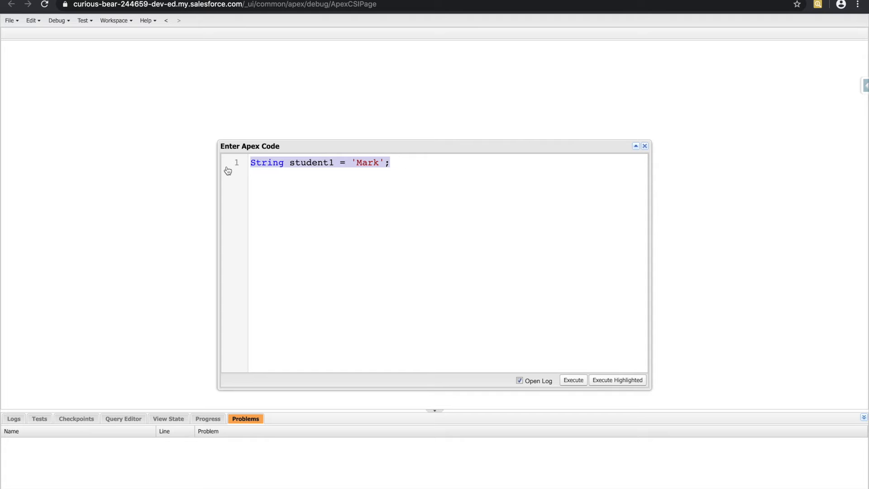
type("String student1 = 'Mark';")
type("String student3 = 'Sarah';")
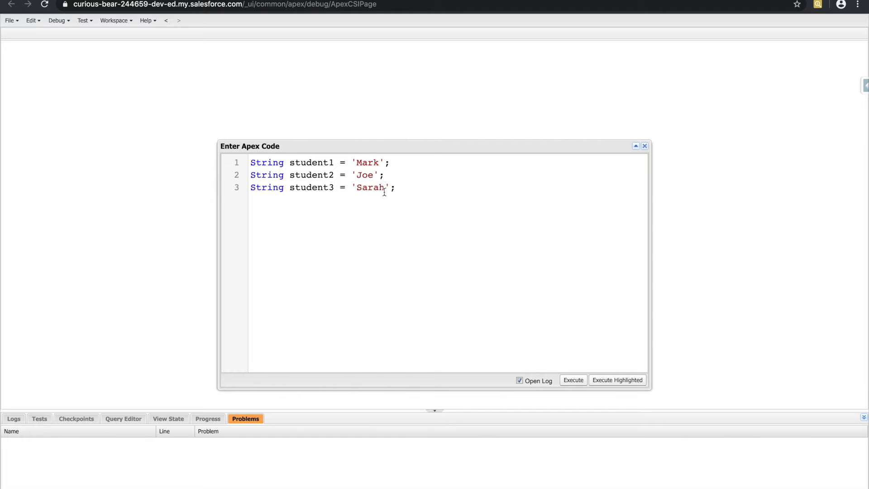
type("..")
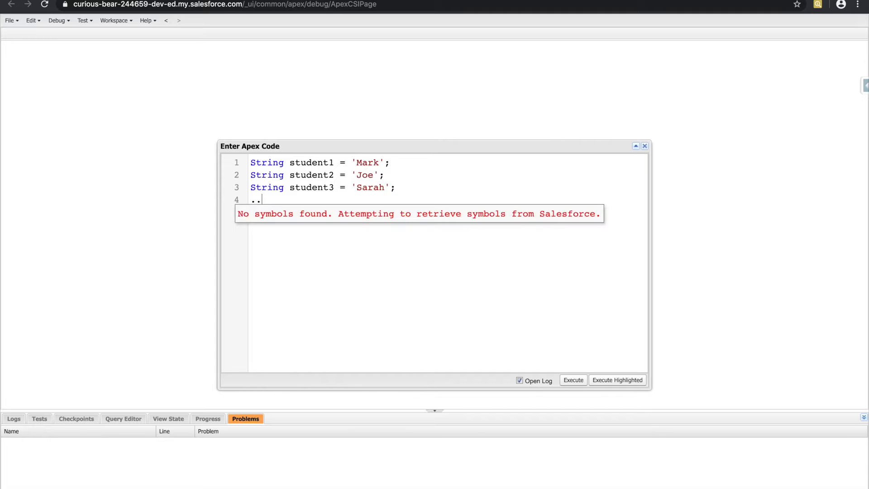
key("Backspace")
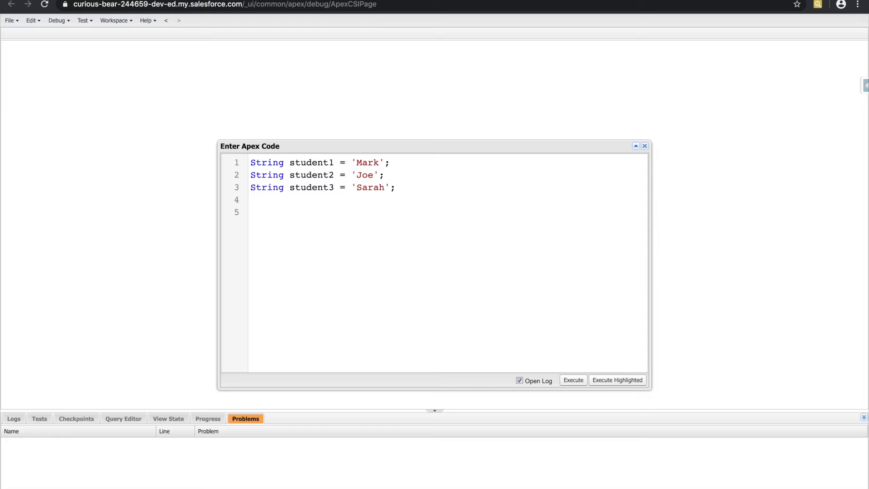
Declare List<String> studentList = new List<String>(); in place of the separate variables
type("List<")
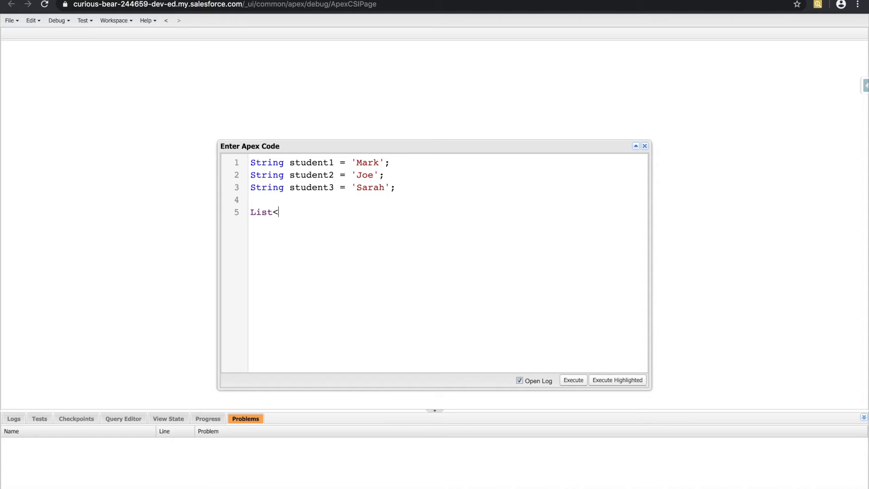
type(">")
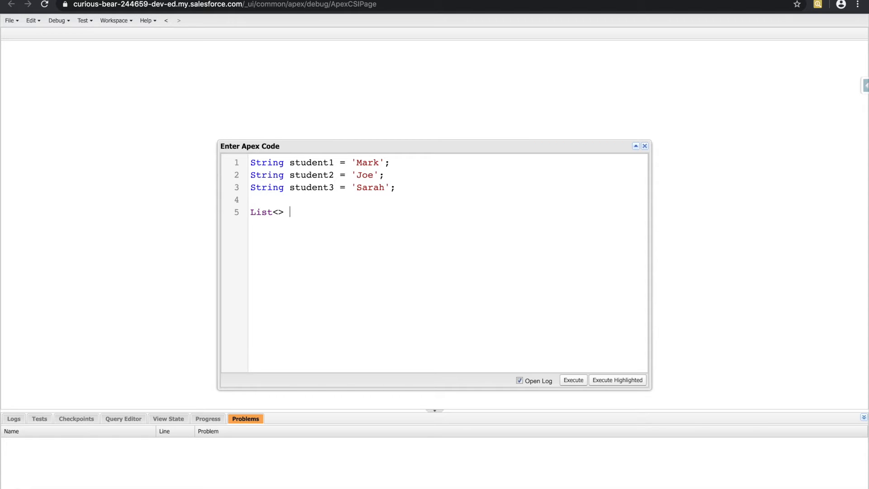
type("st")
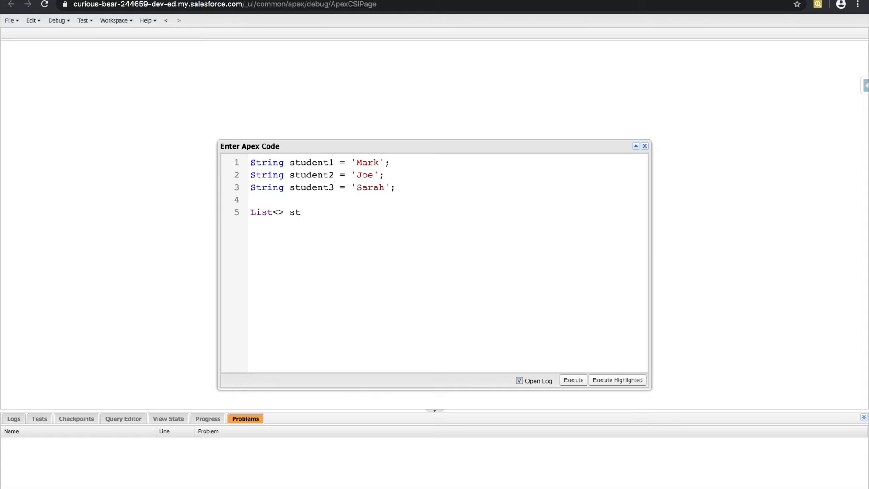
type("udentList")
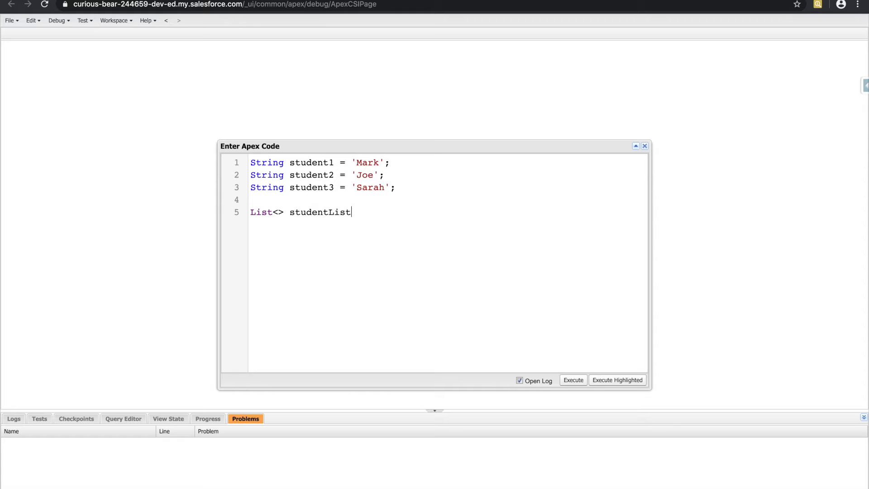
type("= new")
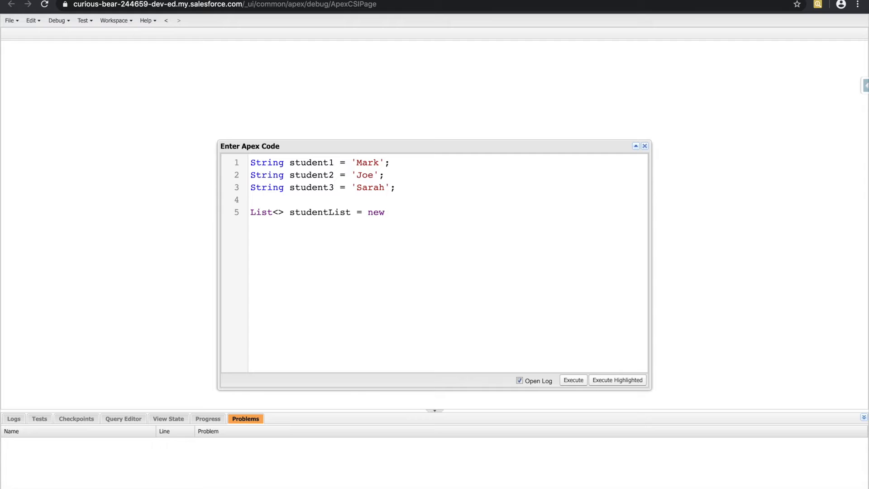
type("List<<")
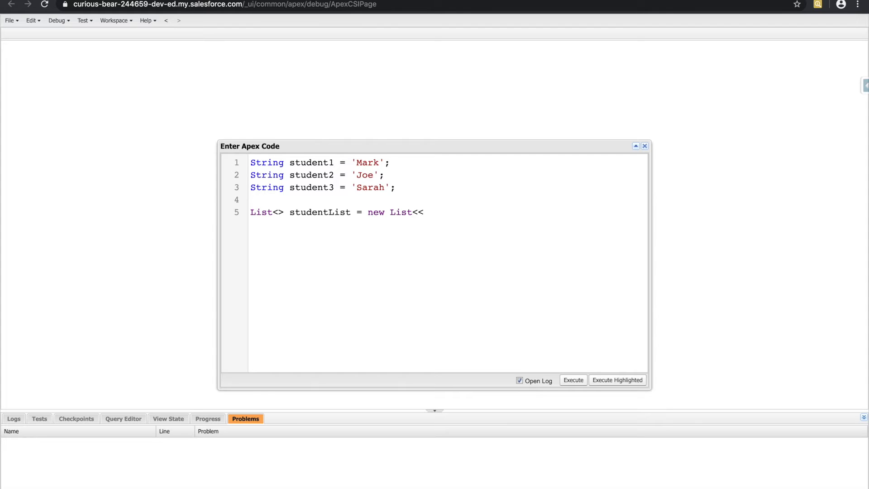
type(">();")
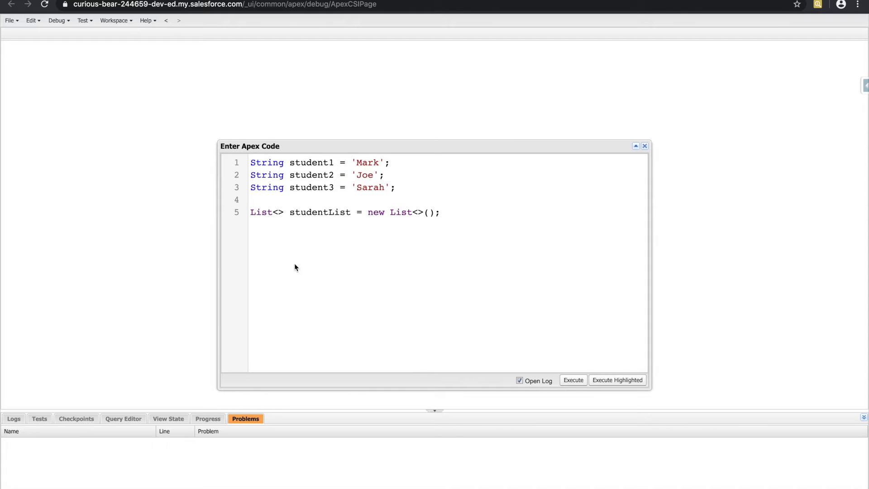
type("String")
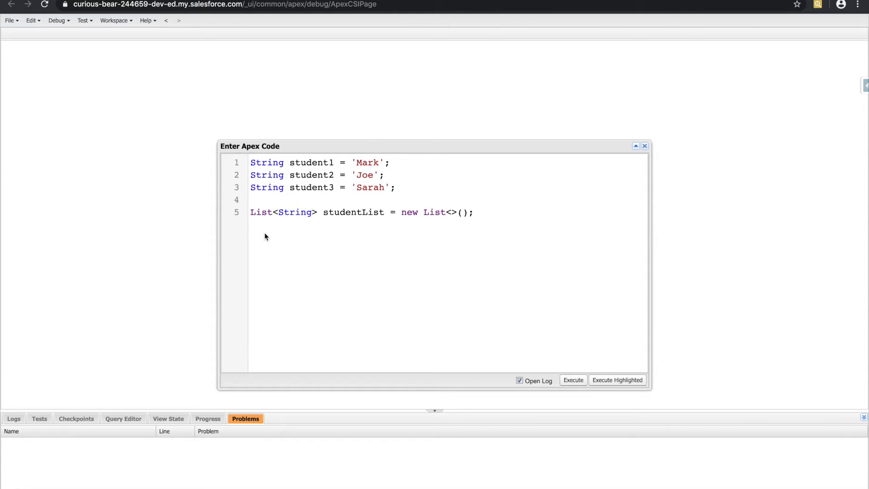
type("String")
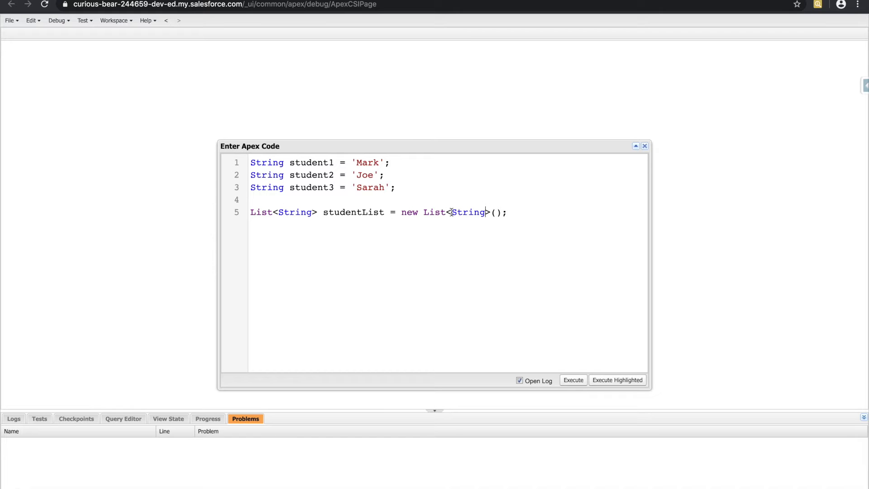
key("Return")
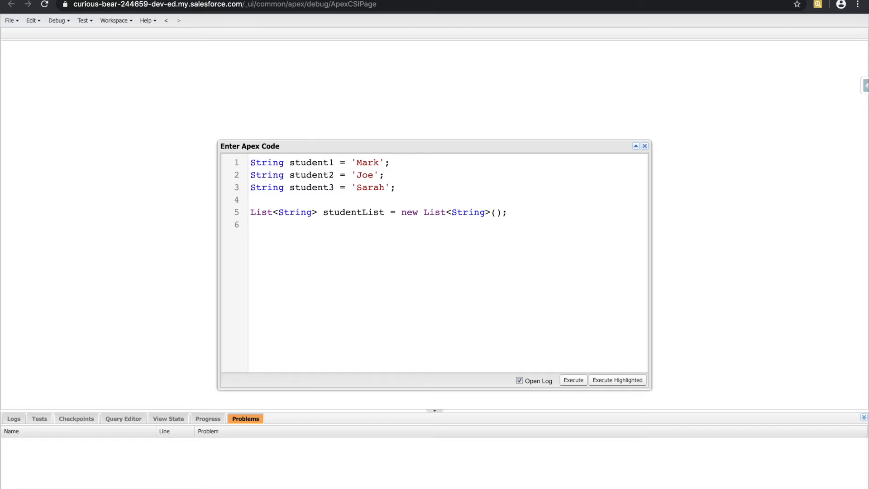
Add studentList.add() lines for Mark, Joe and Sarah
type("st")
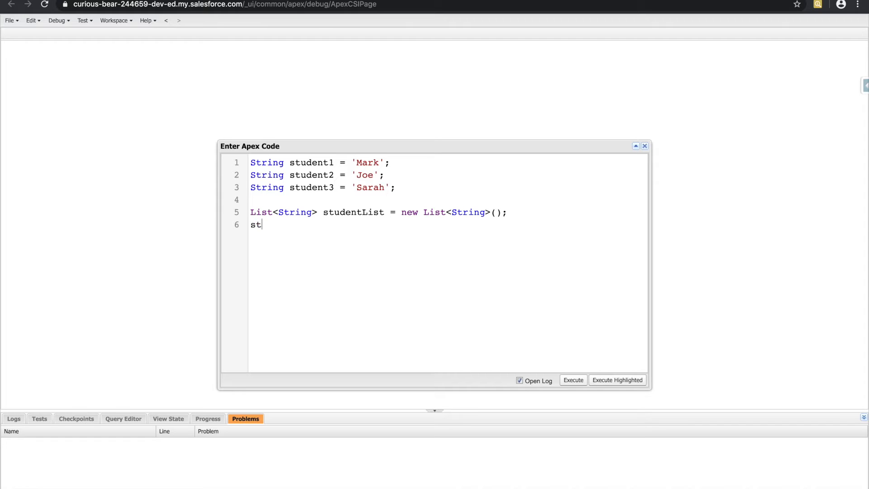
type("udentLis")
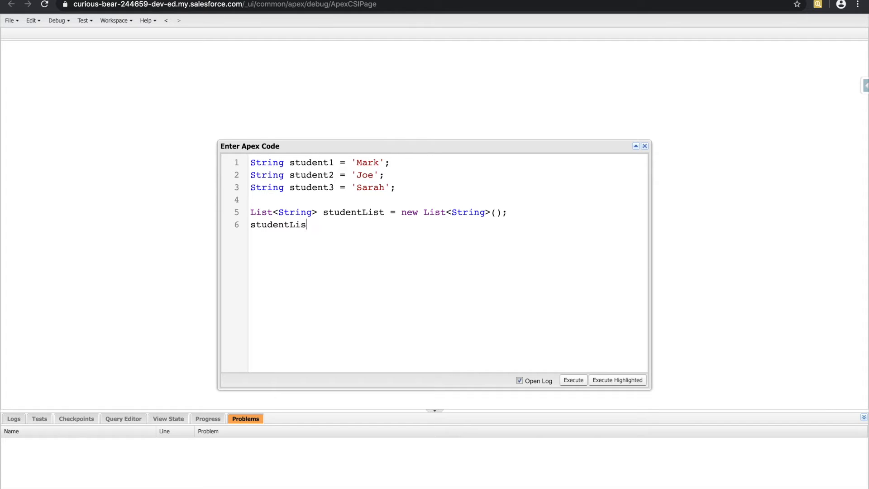
type("t.add()")
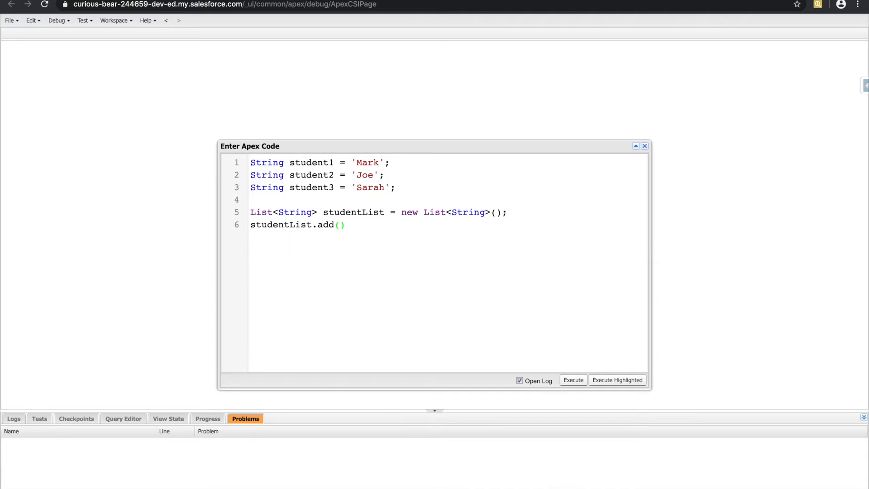
type(";")
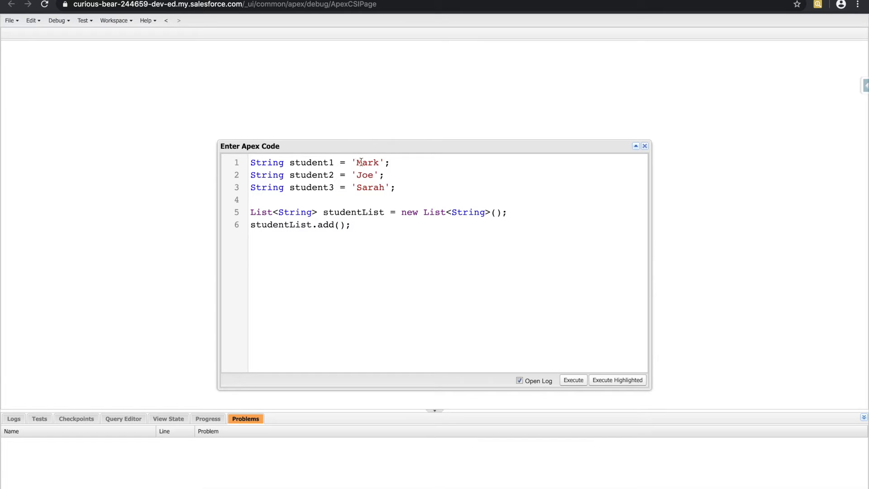
type("'Mark'")
type("Syste")
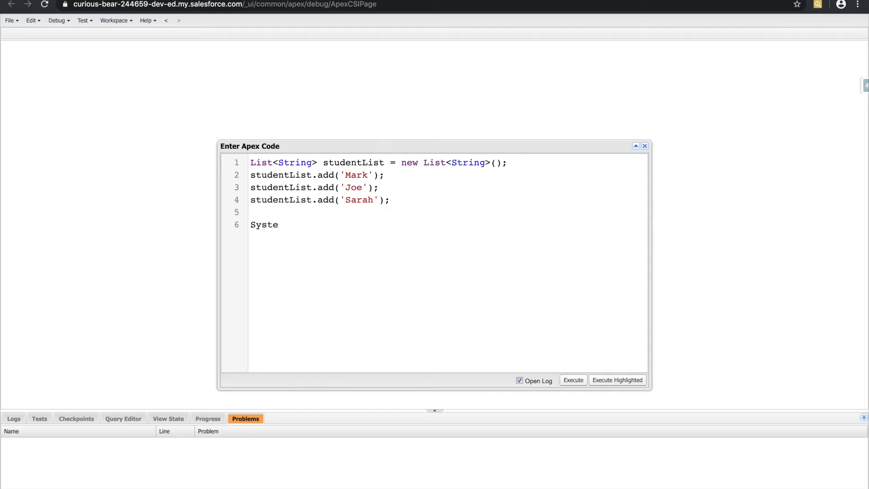
Add System.debug(studentList);, execute, filter the log to Debug Only, and return to the code window
type("m.debug();")
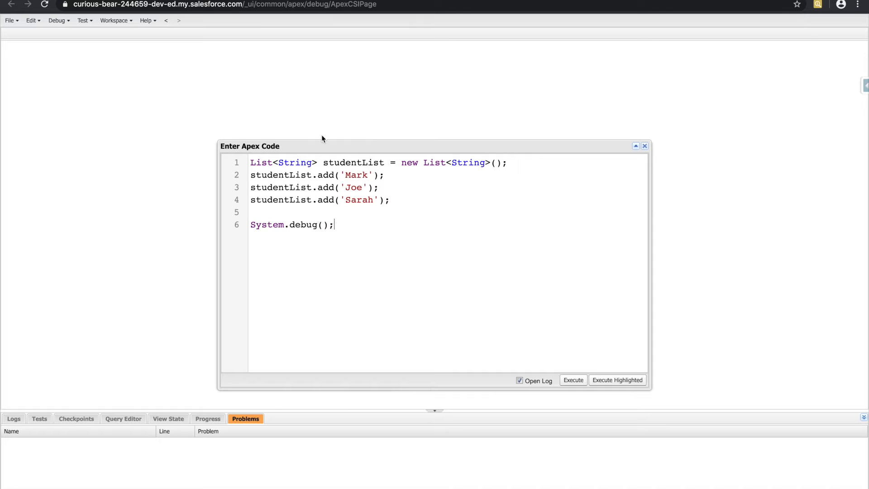
left_click(572, 379)
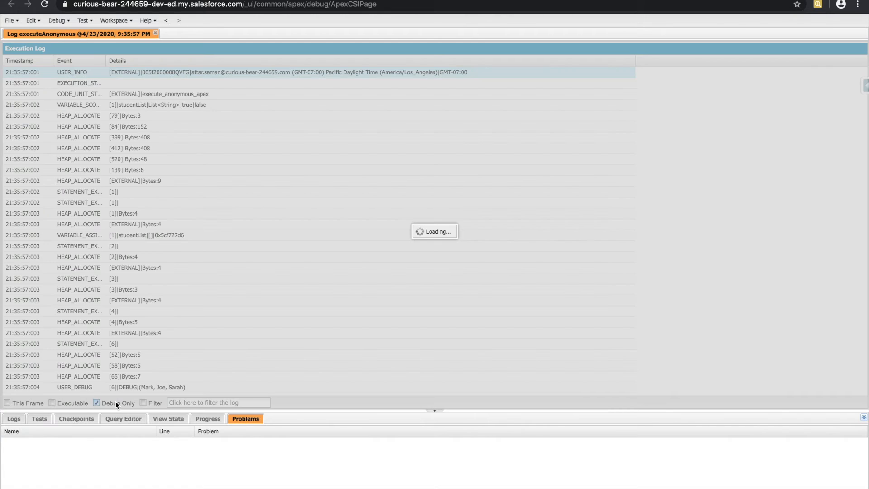
left_click(97, 403)
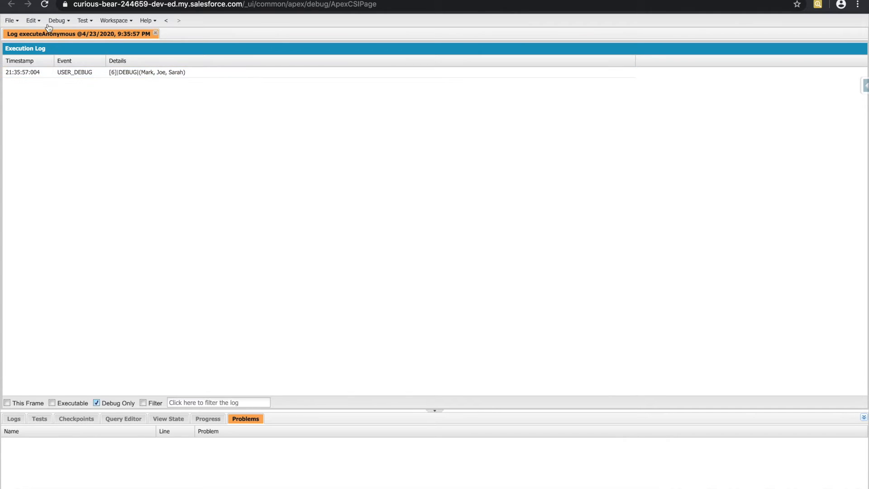
left_click(57, 21)
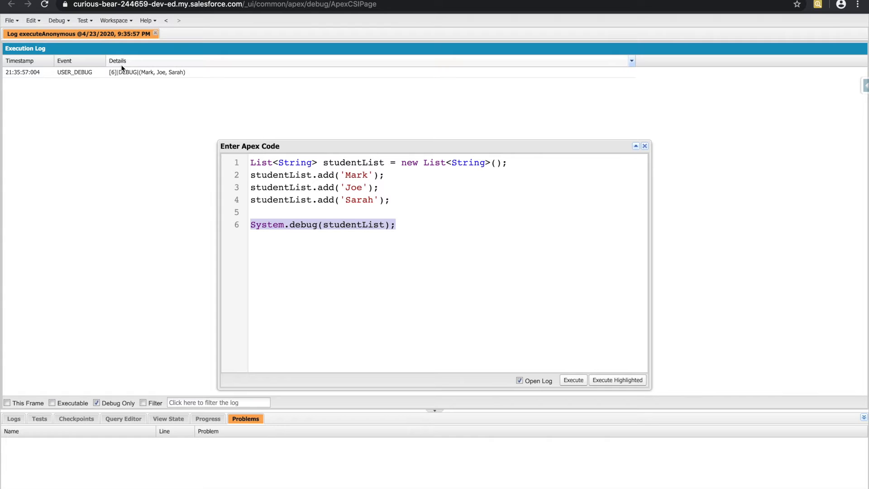
Write the loop header for(String student : studentList){ and remove the old whole-list debug line
left_click(338, 212)
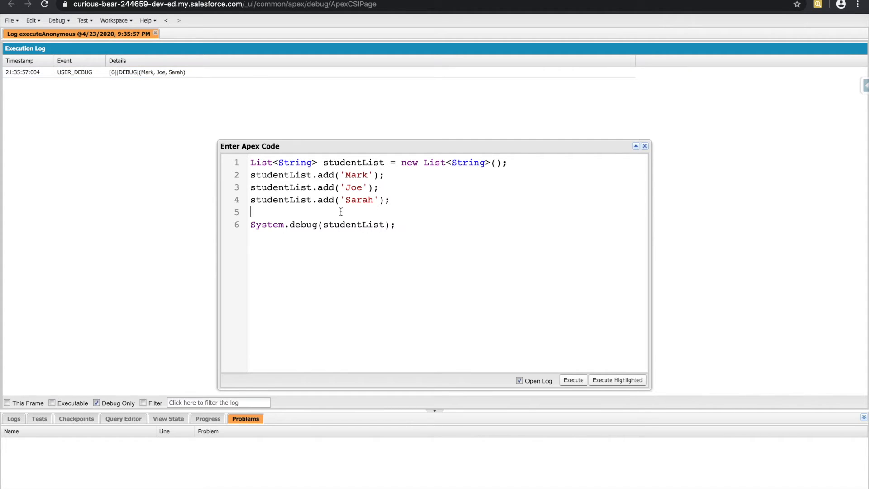
type("for()")
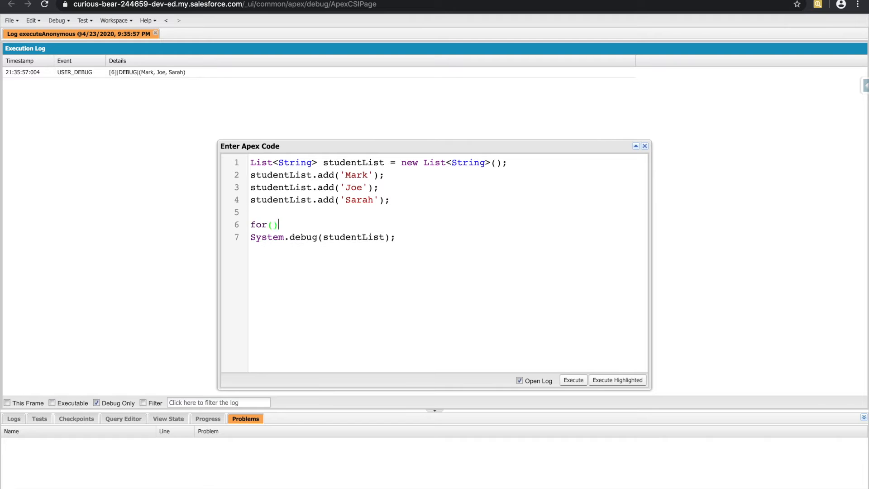
type("{")
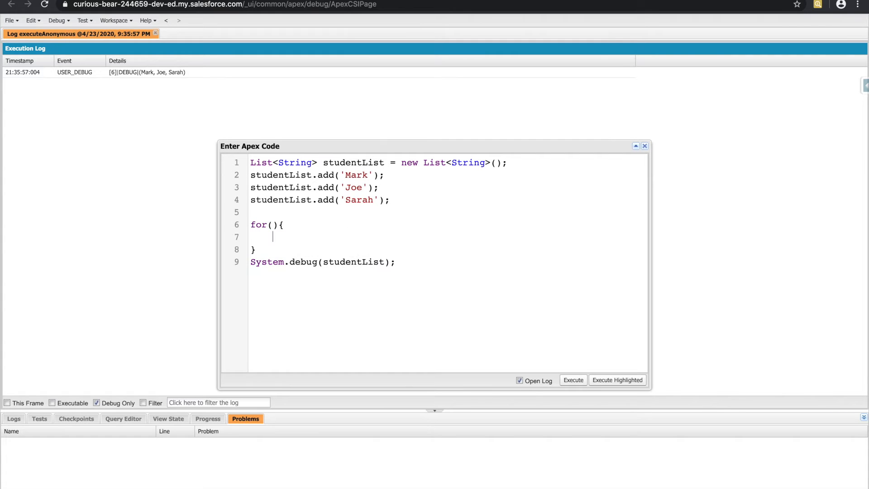
key("Backspace")
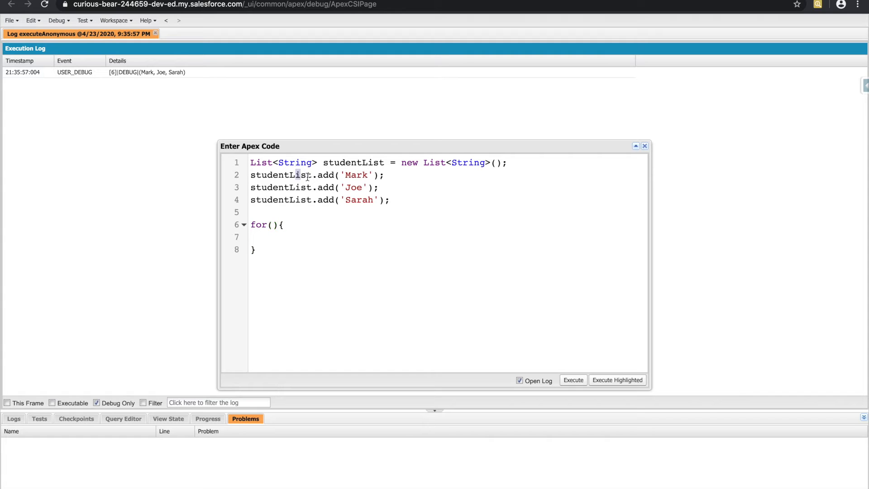
left_click_drag(297, 175, 315, 200)
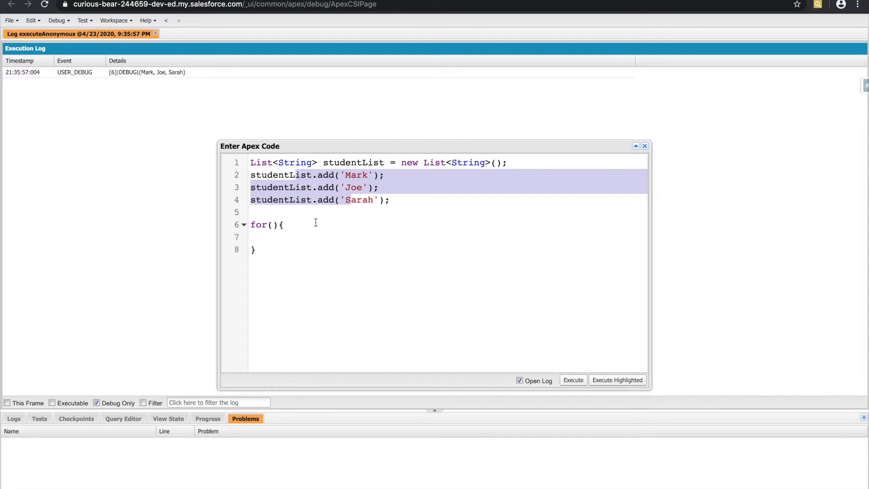
left_click(272, 225)
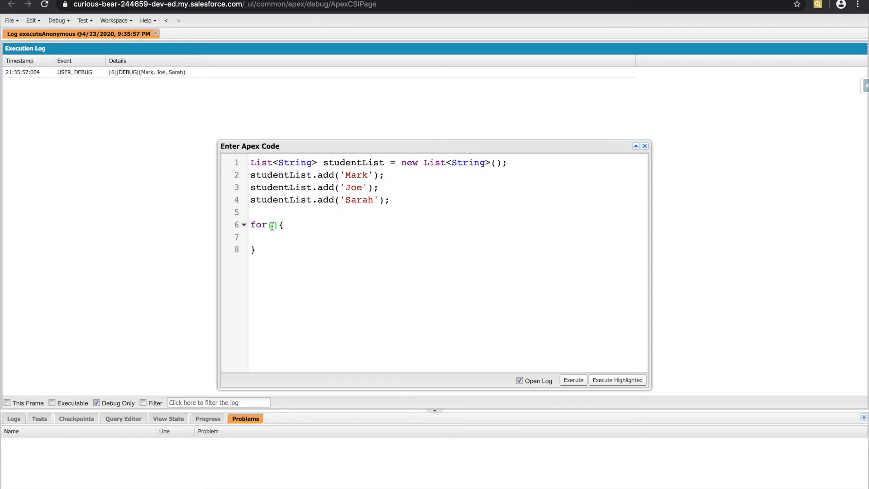
type("String")
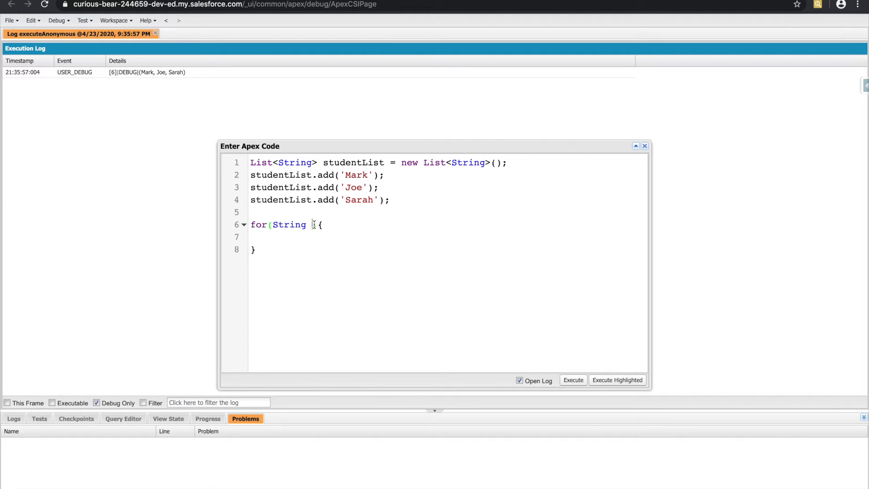
type("student :")
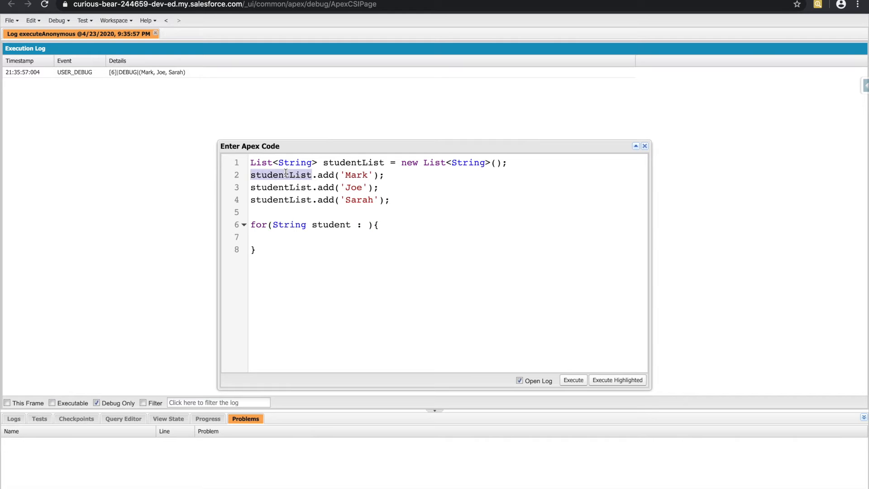
left_click(369, 224)
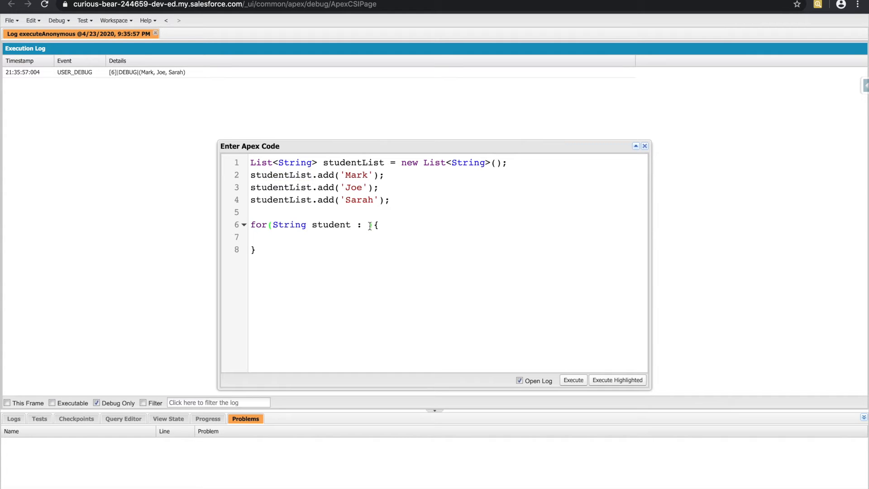
type("studentList){")
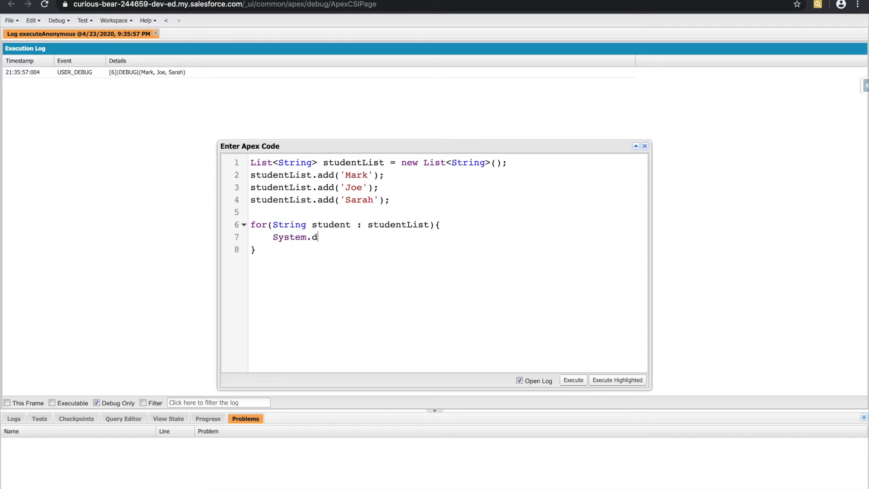
Log student + ' is a student' inside the loop and execute the script
type("ebug(student);")
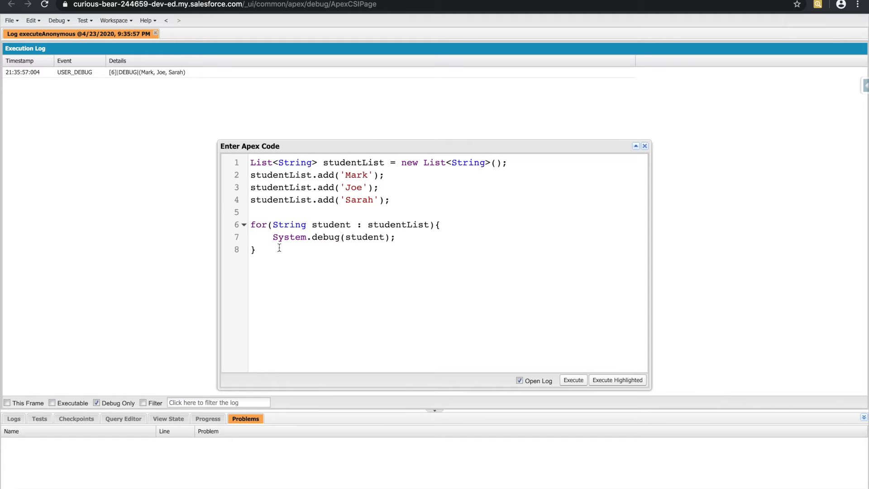
double_click(398, 224)
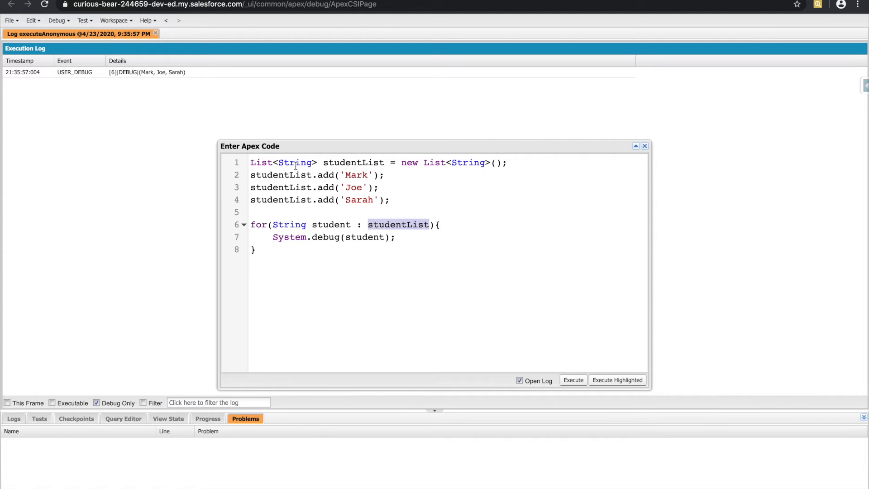
mouse_move(328, 224)
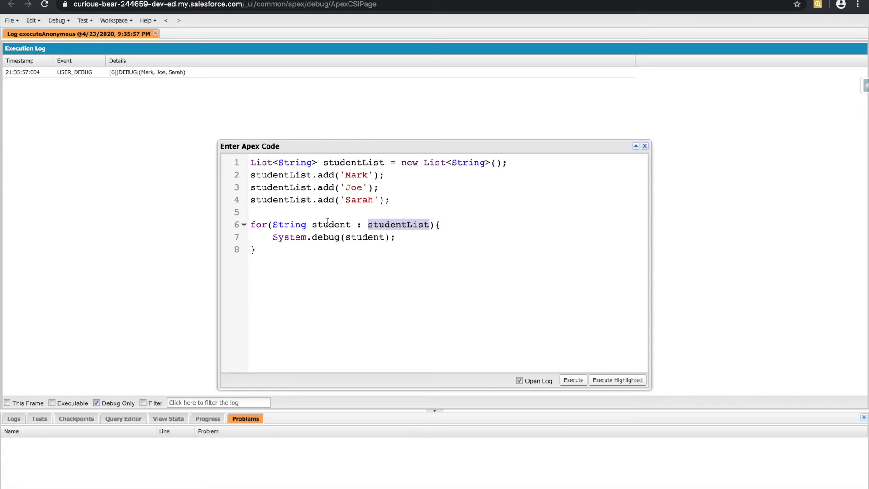
mouse_move(357, 162)
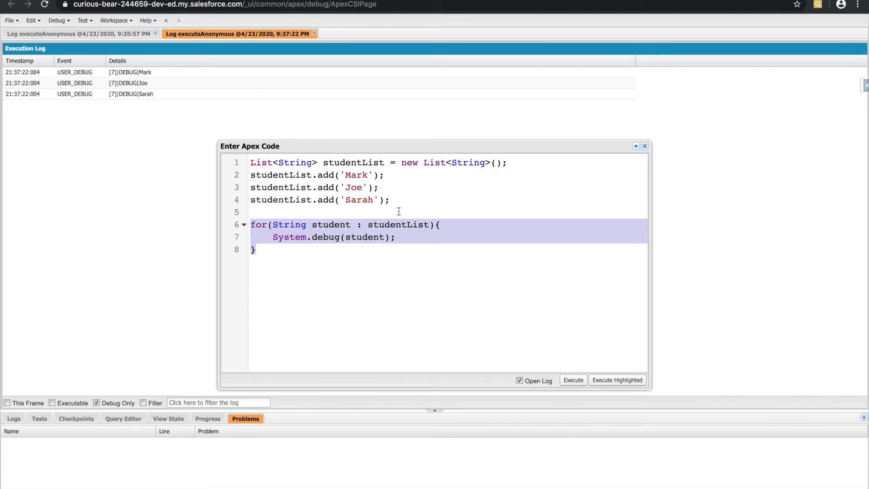
left_click(391, 236)
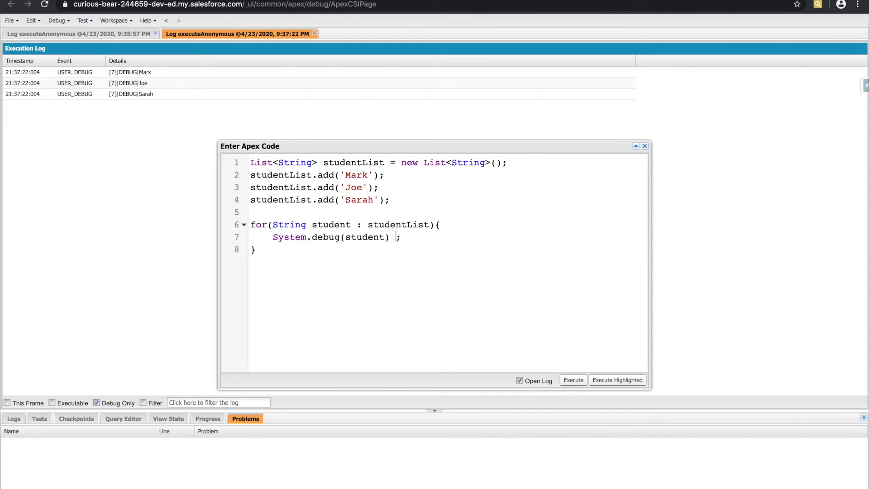
type("+ ' is a student'")
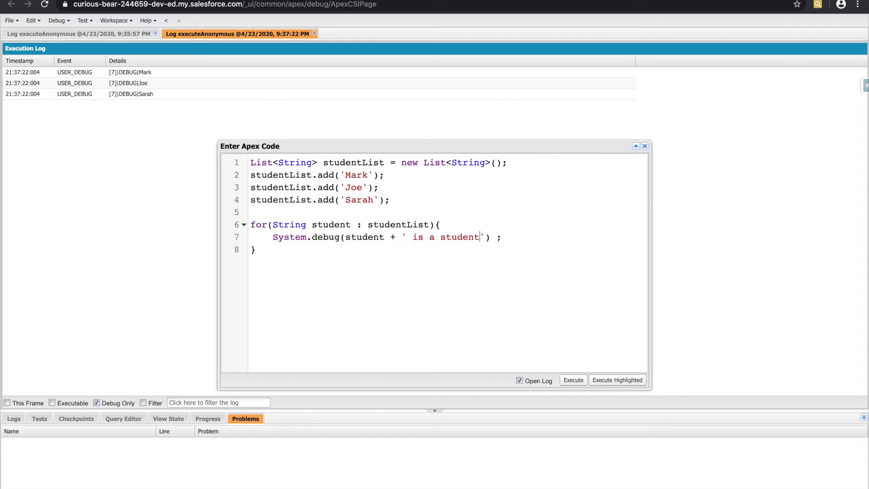
left_click(572, 379)
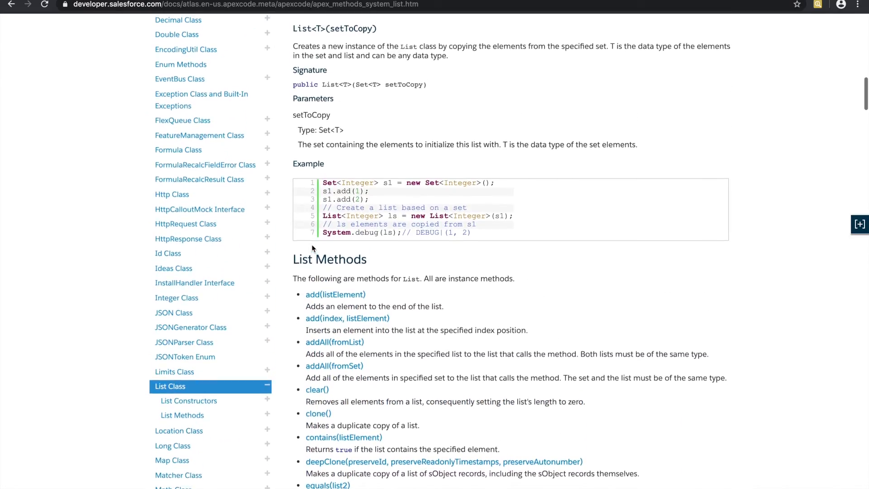
scroll("up", 3)
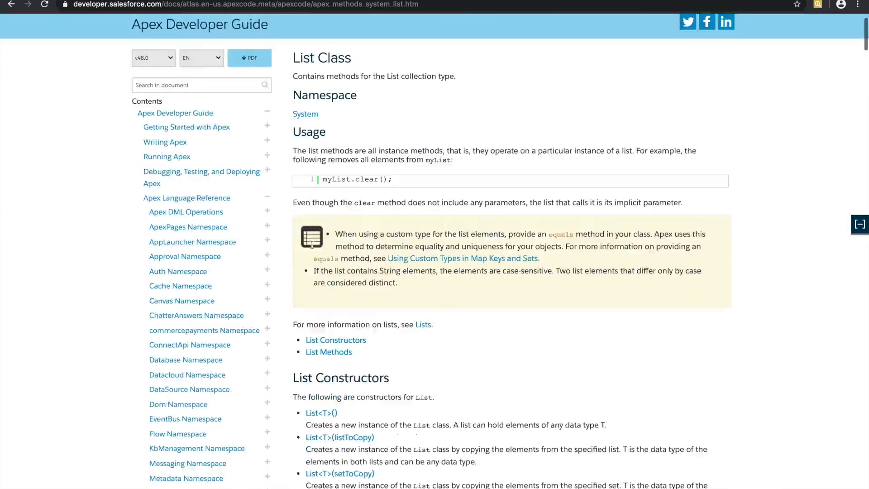
scroll("down", 3)
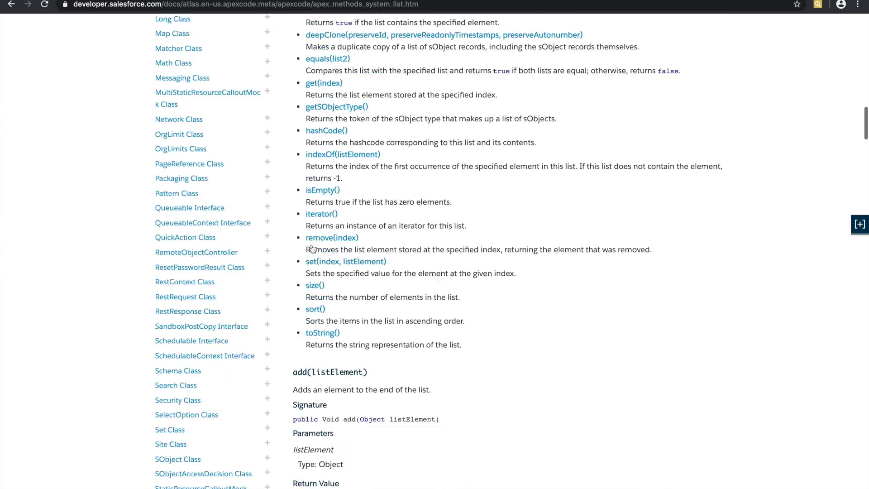
scroll("up", 3)
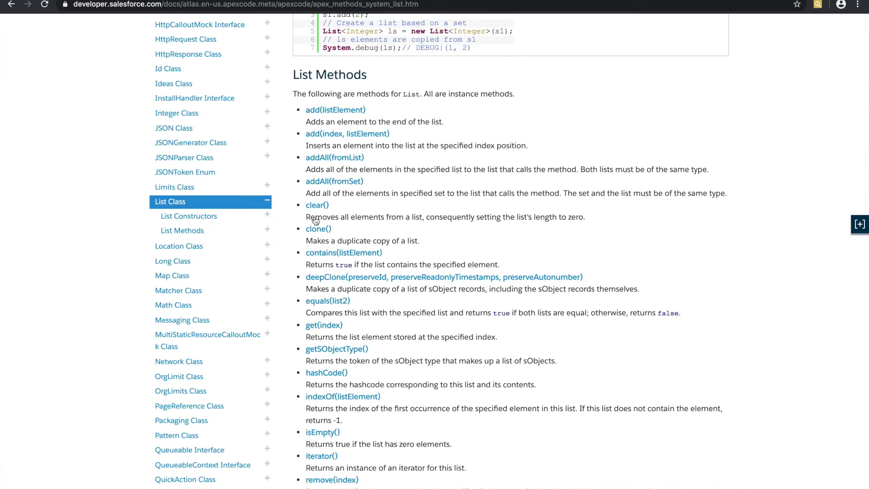
scroll("down", 3)
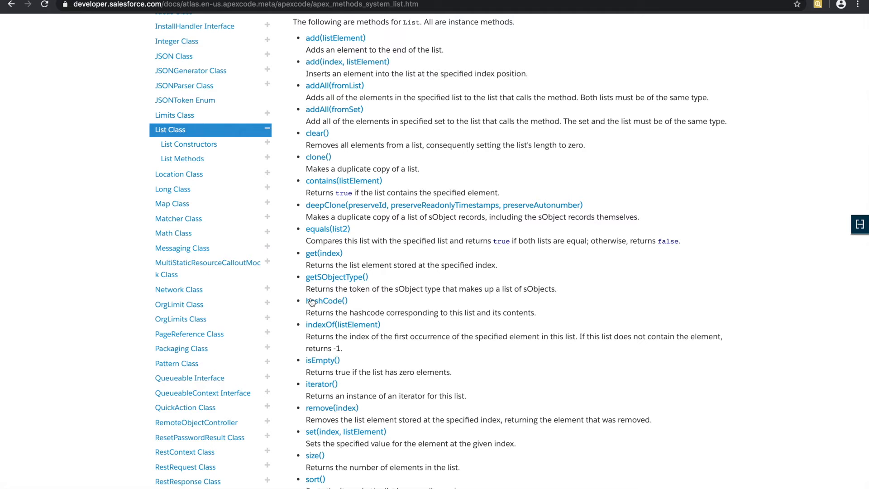
mouse_move(355, 208)
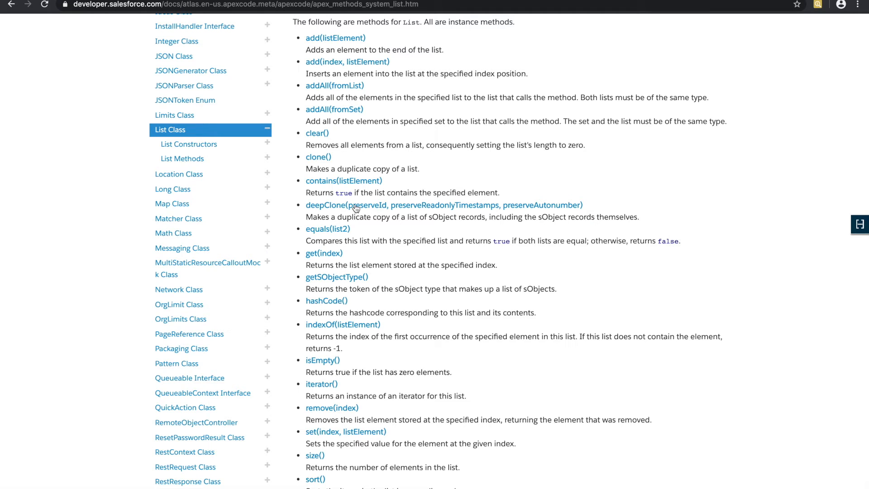
mouse_move(327, 141)
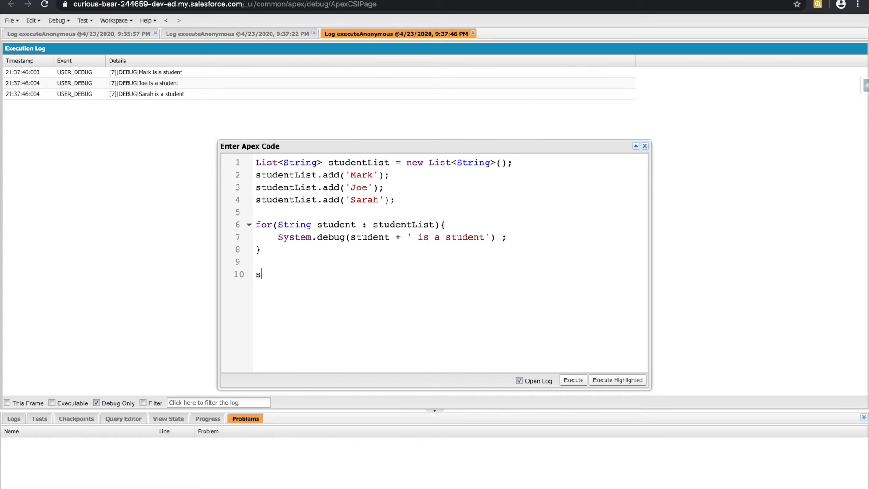
Add studentList.clear(); and if(studentList.isEmpty()){ logging 'This list is empty!', execute, and return to the editor
type("tudentList.clear();")
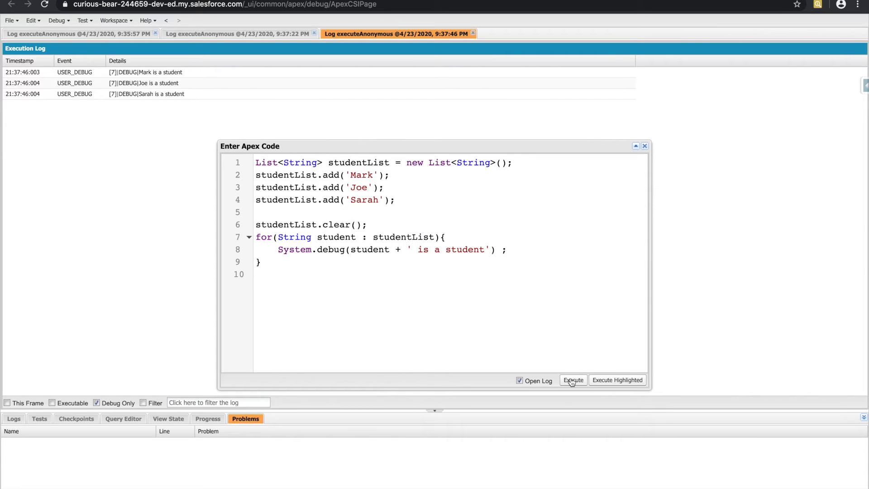
left_click(572, 380)
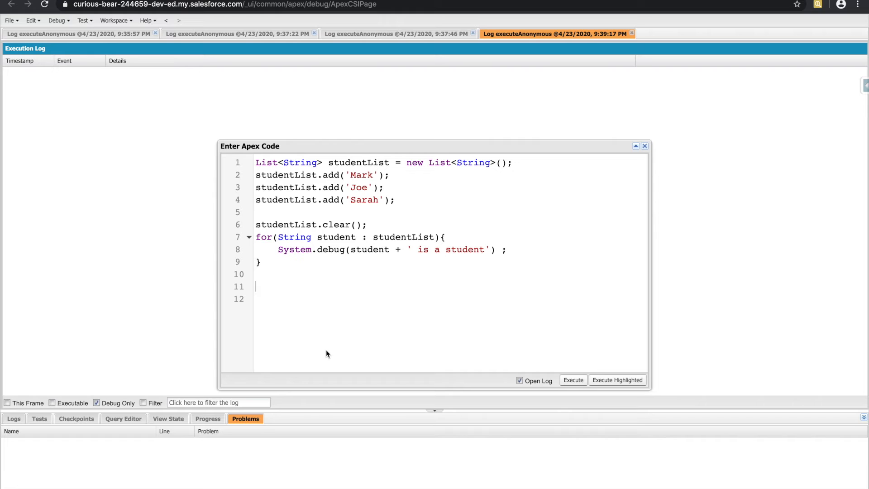
type("if (")
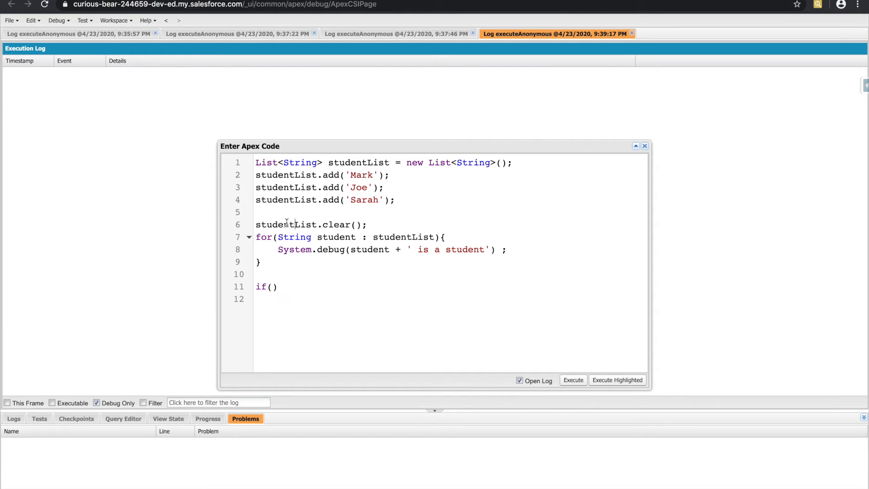
type("studentList.isEmpt")
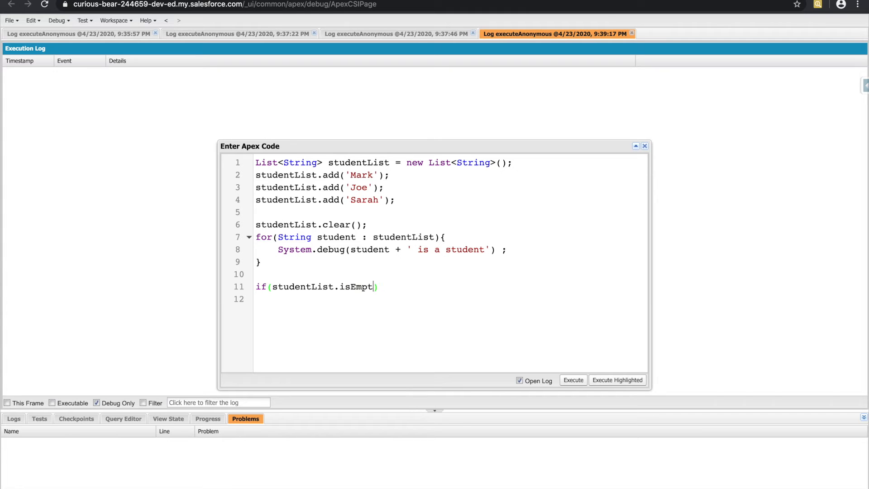
type("y()){")
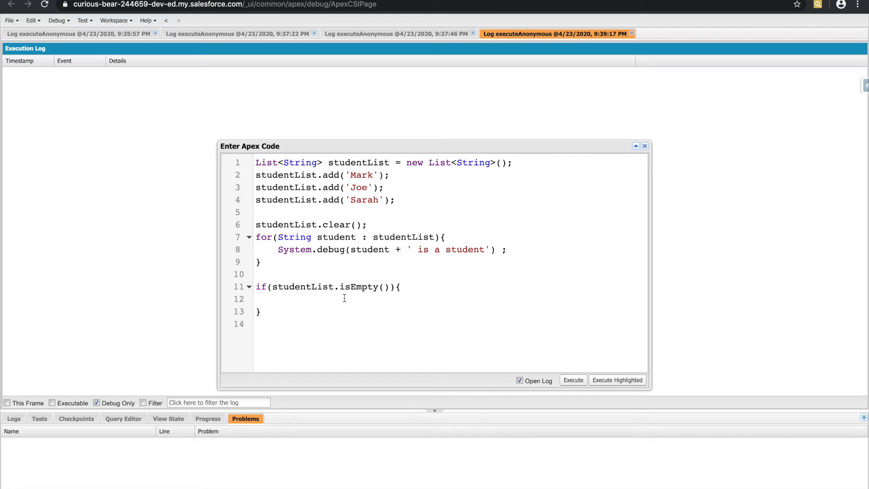
mouse_move(318, 261)
type("System.debug('This list is empty!');")
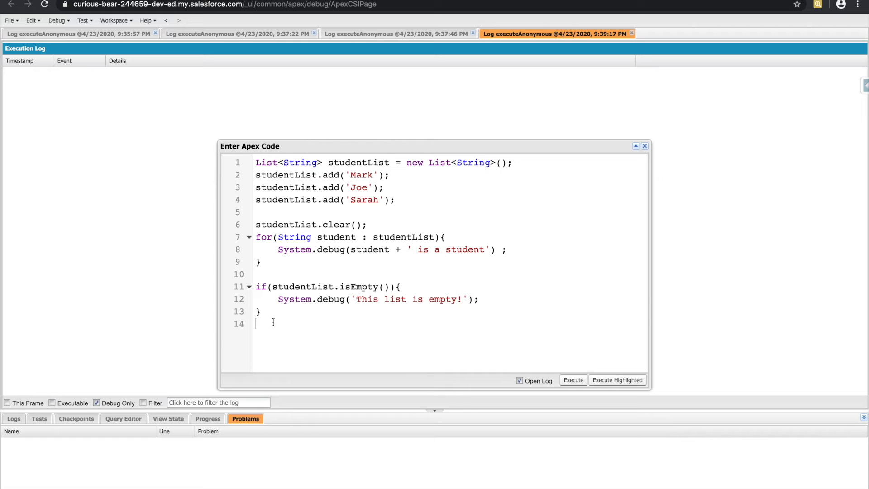
left_click(644, 146)
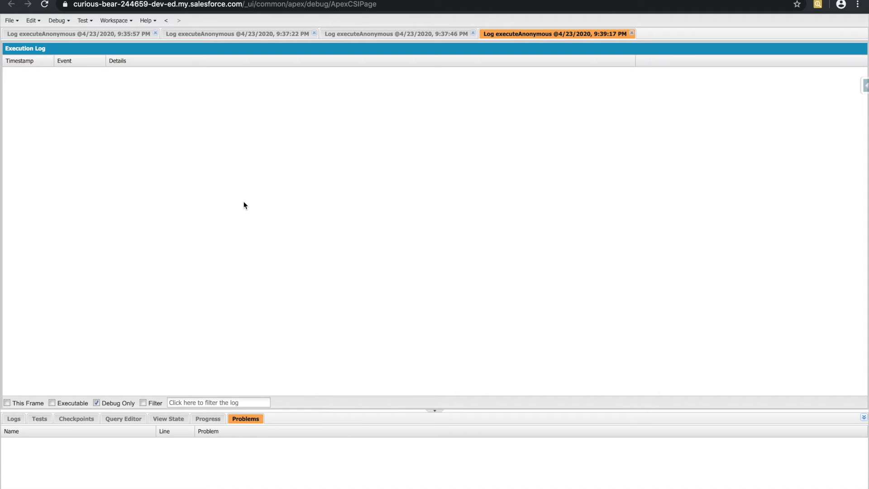
left_click(544, 331)
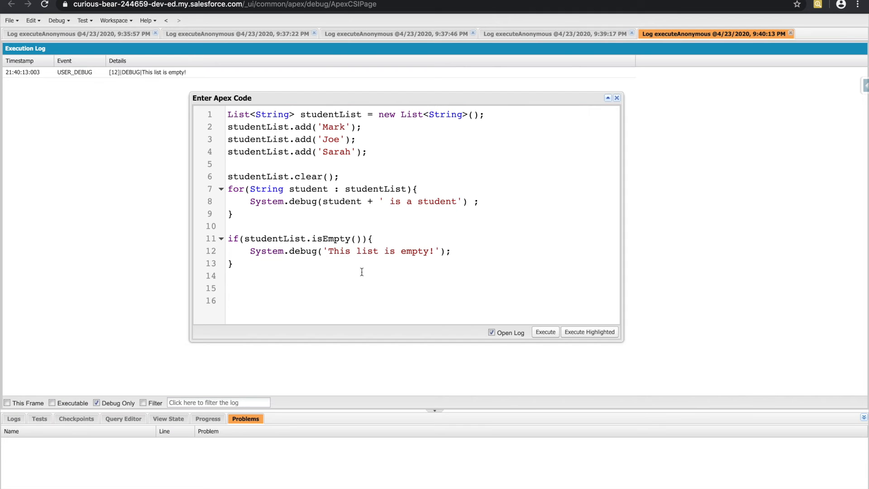
Start a studentList.indexOf(); call and duplicate the Sarah add line as Maria
left_click(359, 140)
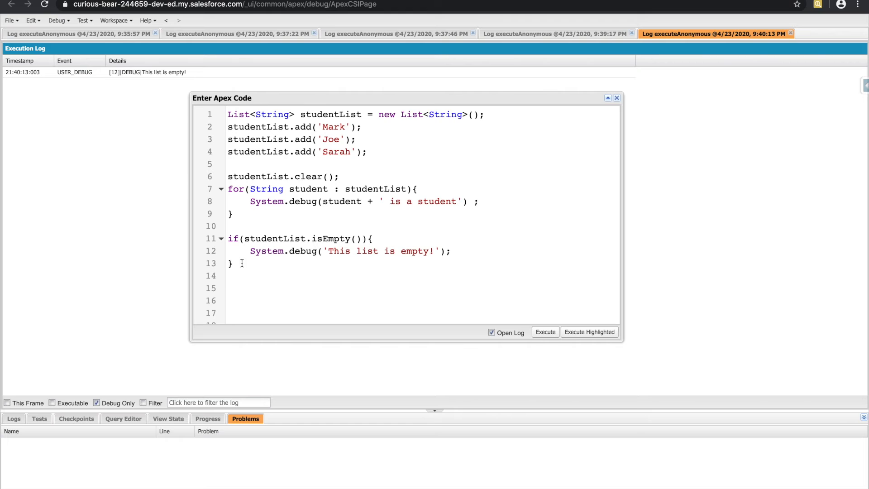
type("stude")
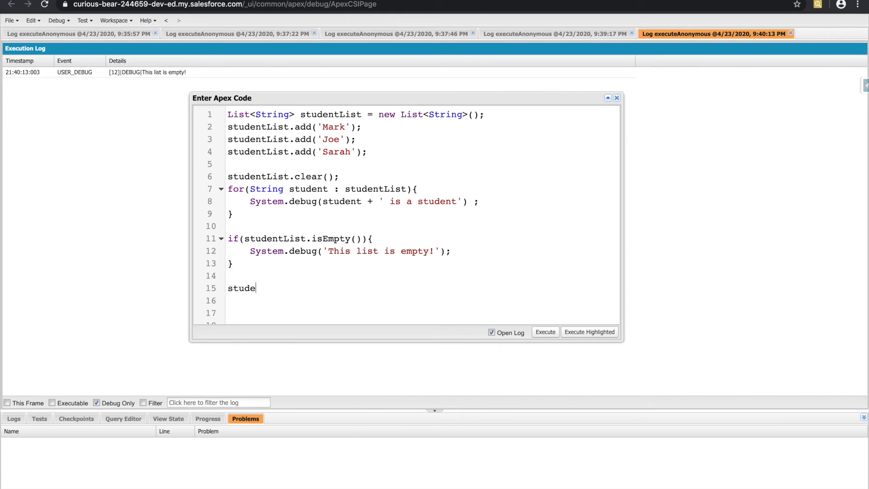
type("ntList.indexOf();")
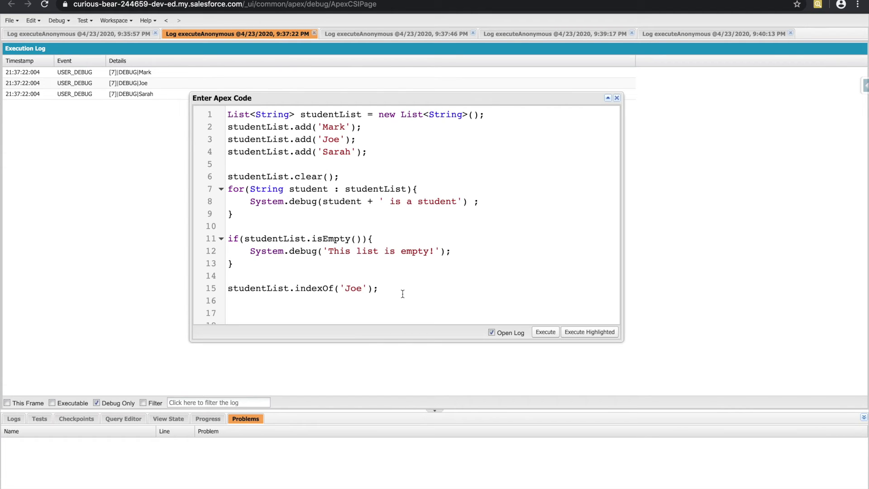
mouse_move(303, 127)
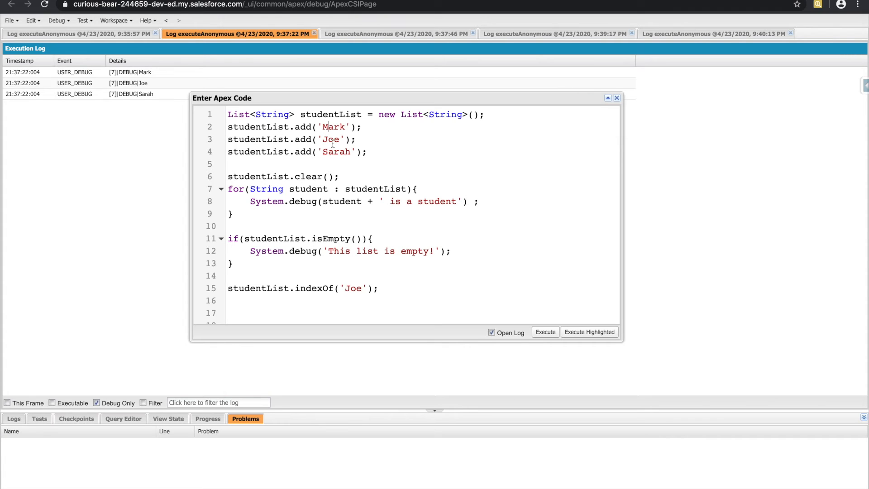
mouse_move(339, 156)
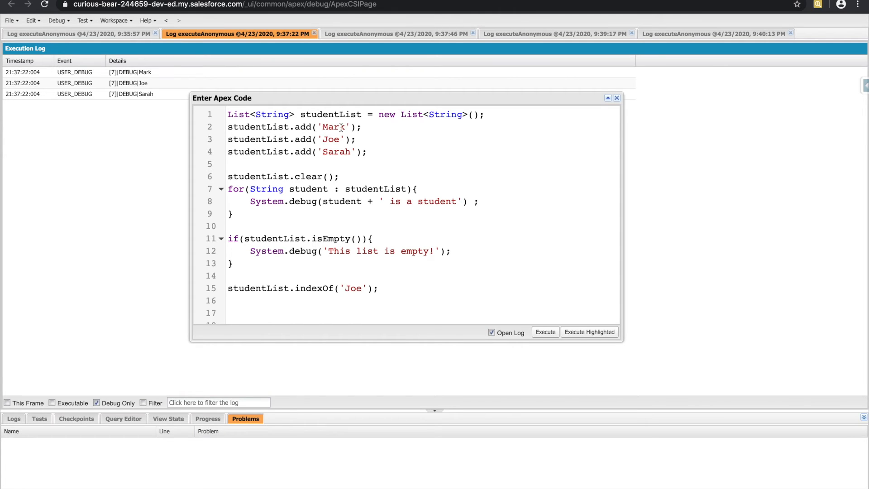
double_click(259, 127)
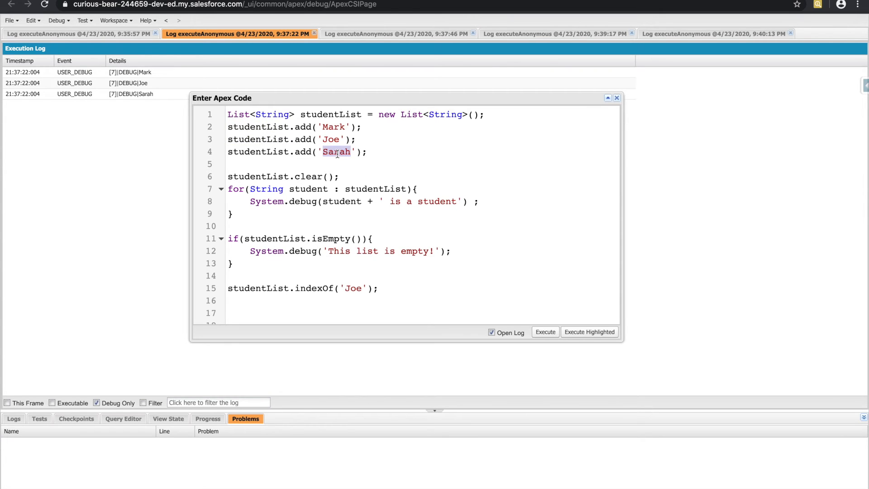
double_click(258, 152)
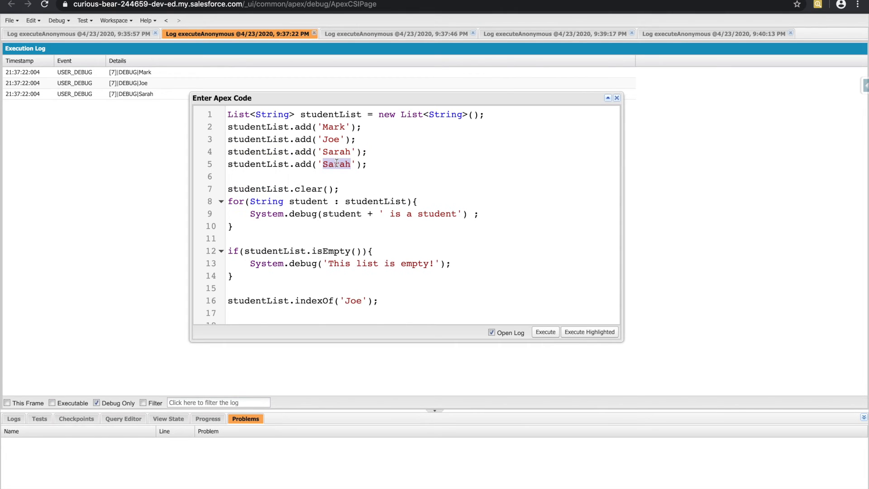
type("Maria")
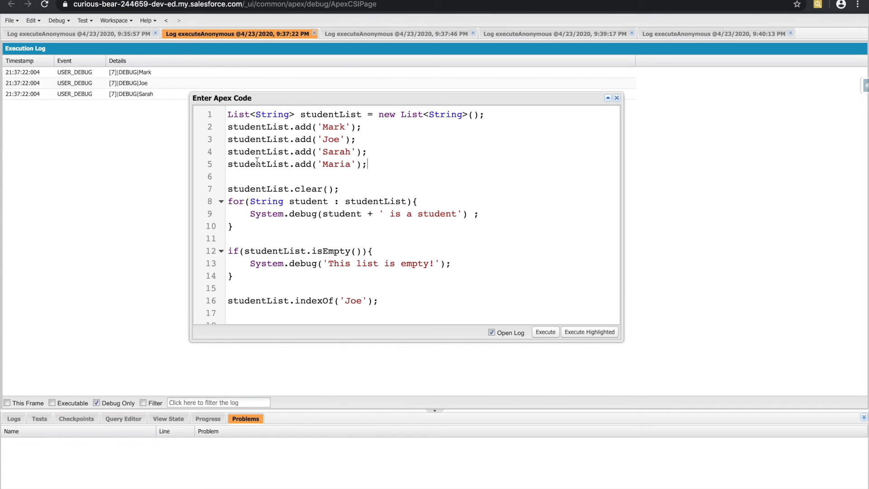
double_click(259, 164)
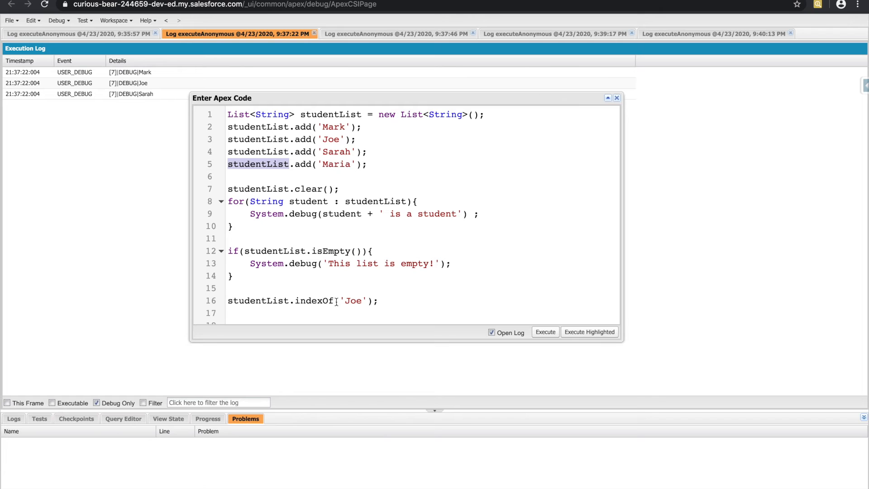
Store indexOf('Joe') in Integer joeIndex, remove that index, and delete the clear, loop and empty-check code
left_click(228, 301)
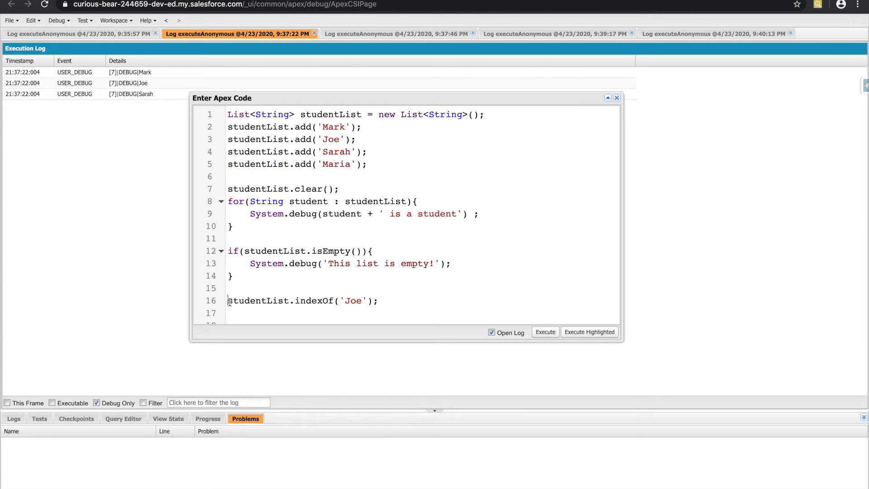
type("Integer x")
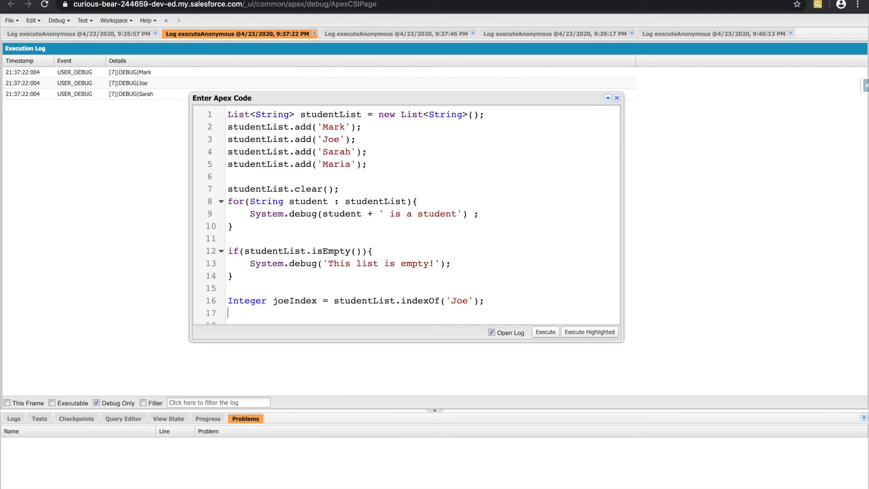
type("student.")
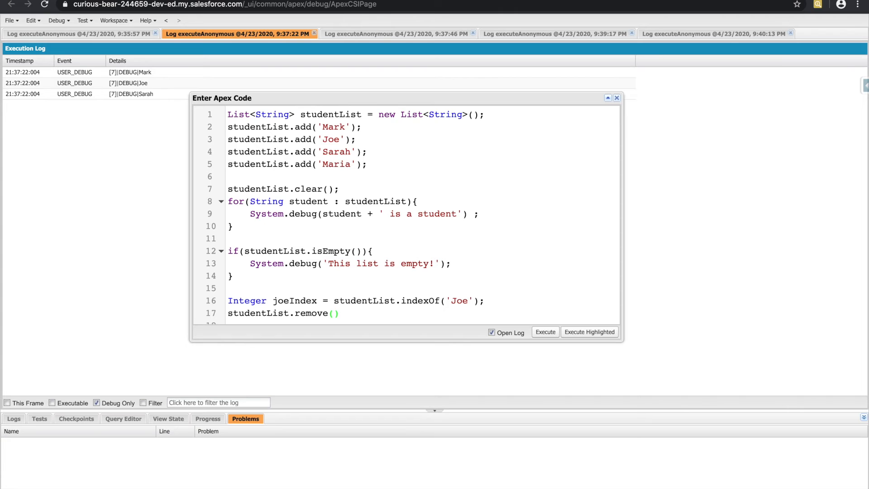
double_click(294, 300)
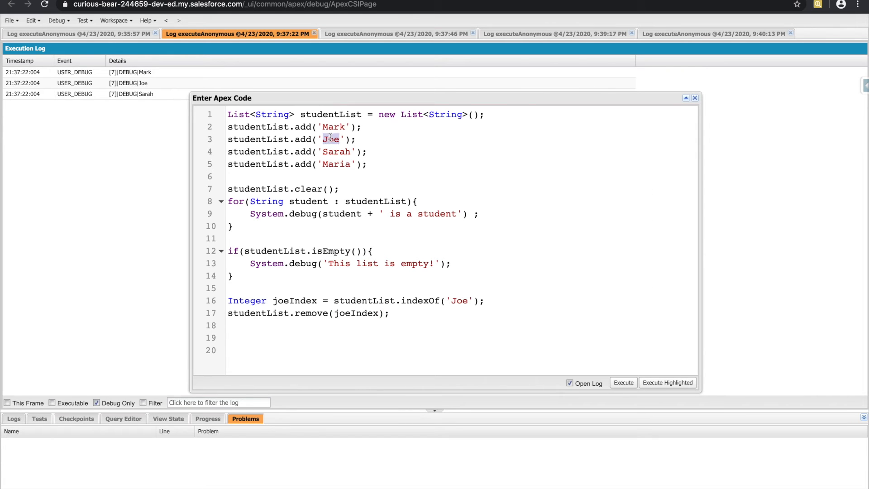
mouse_move(297, 140)
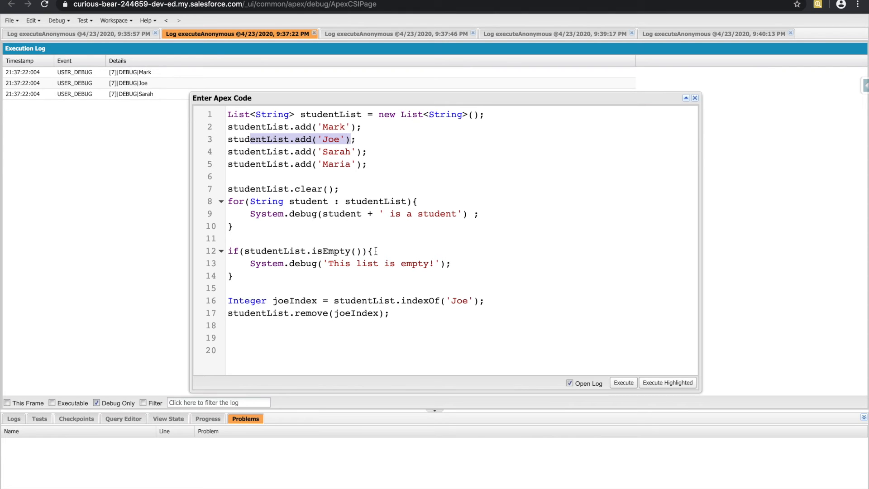
left_click(392, 314)
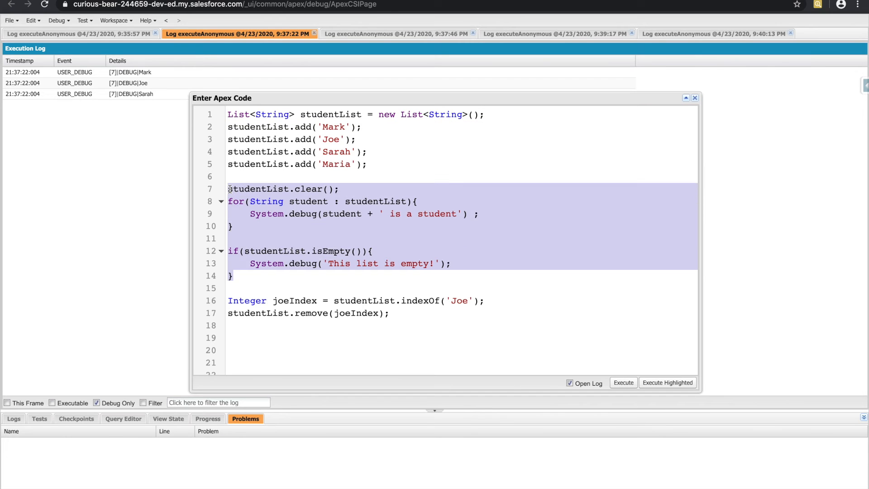
key("Delete")
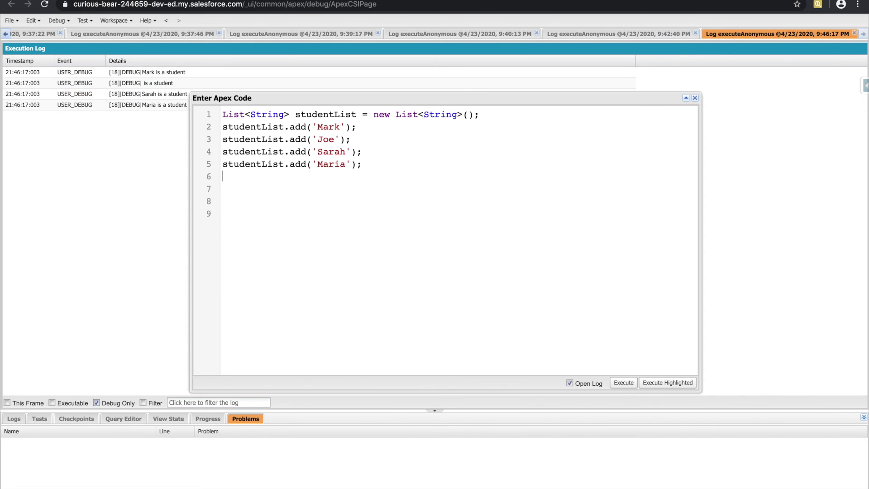
Write if(studentList.contains('Sarah')){ with a System.debug of 'Sarah is in the list'
type("if()")
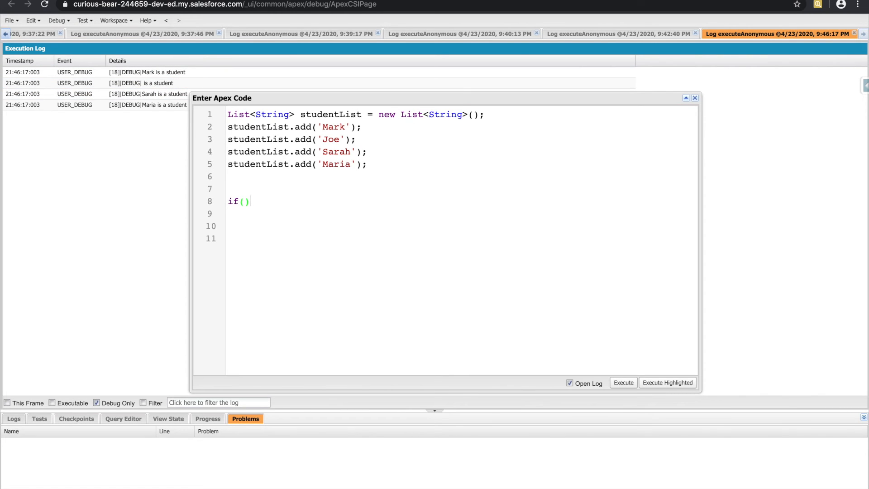
type("studentList.con")
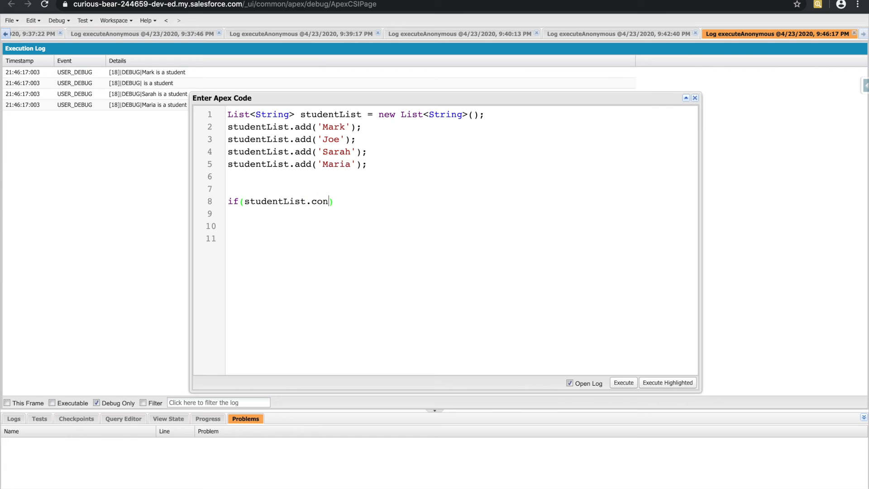
type("tains()")
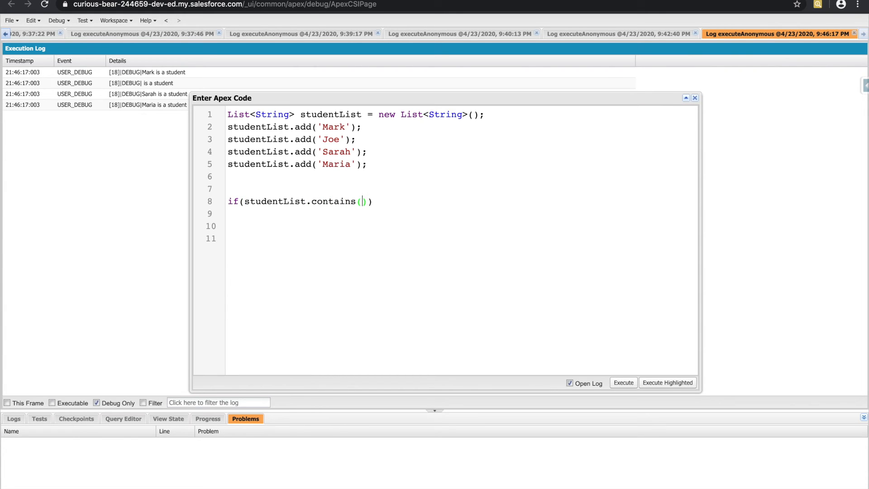
type("''")
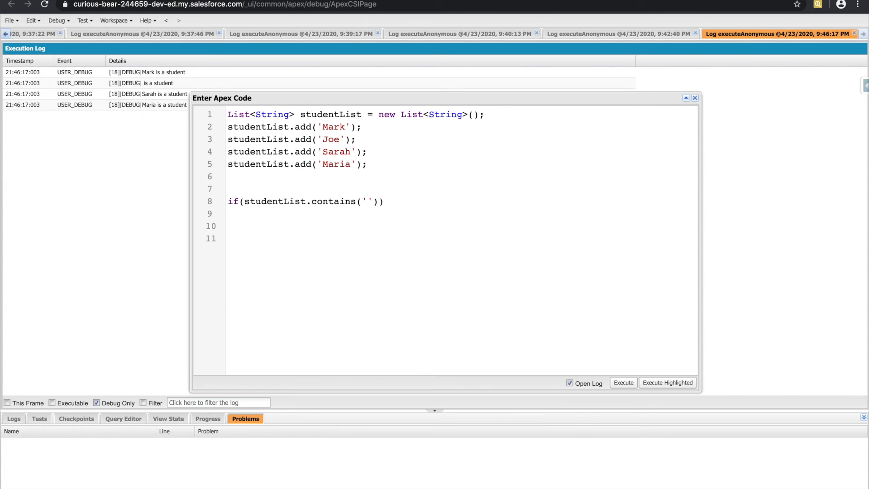
type("Sar")
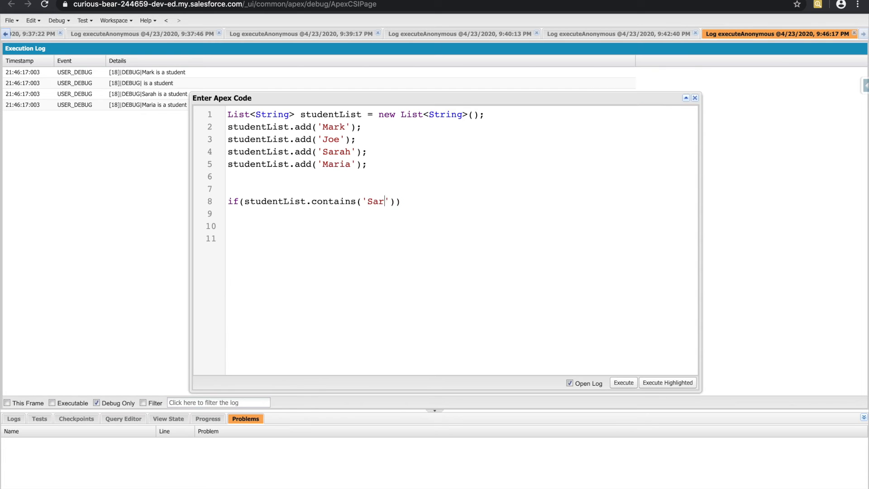
type("ah")
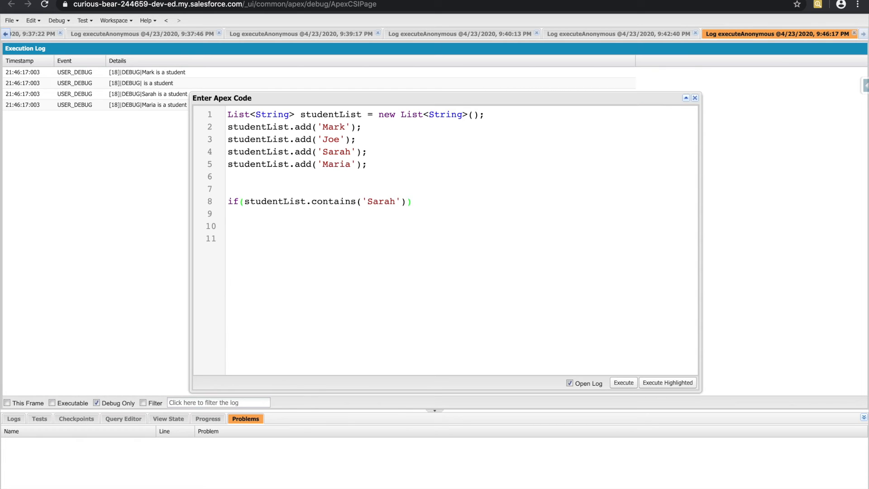
type("{")
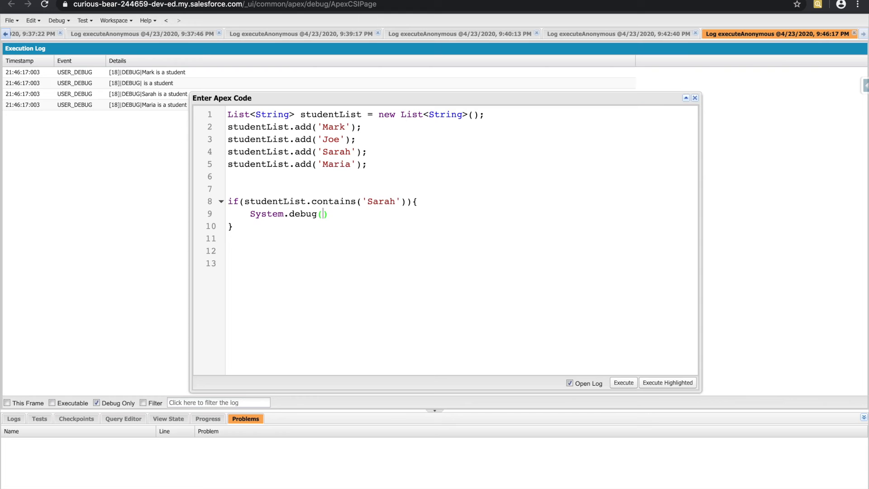
type("'Sarah is in the list'")
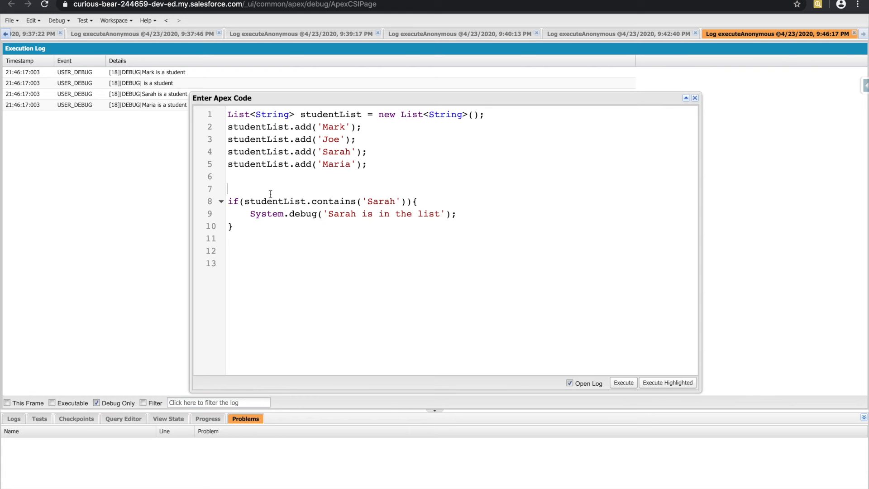
Introduce studentToCheck for the message, execute, and make room above for a helper method
type("S")
left_click(324, 201)
type("studentToCheck")
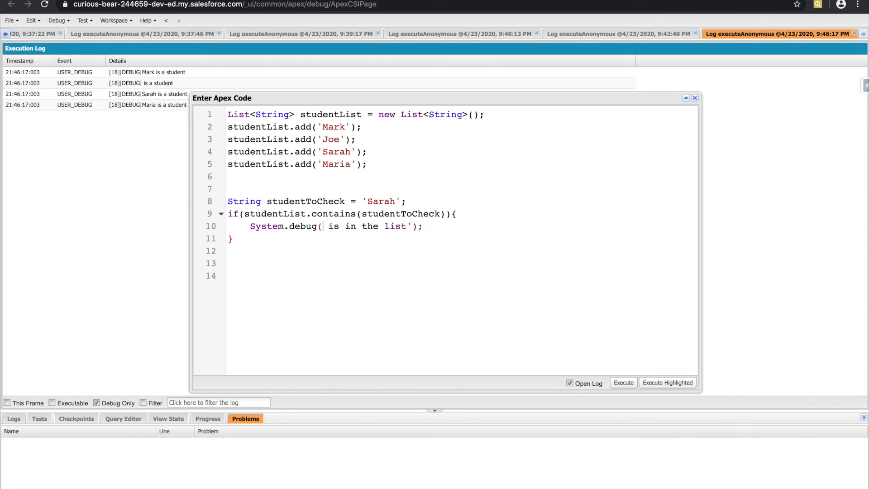
left_click(623, 382)
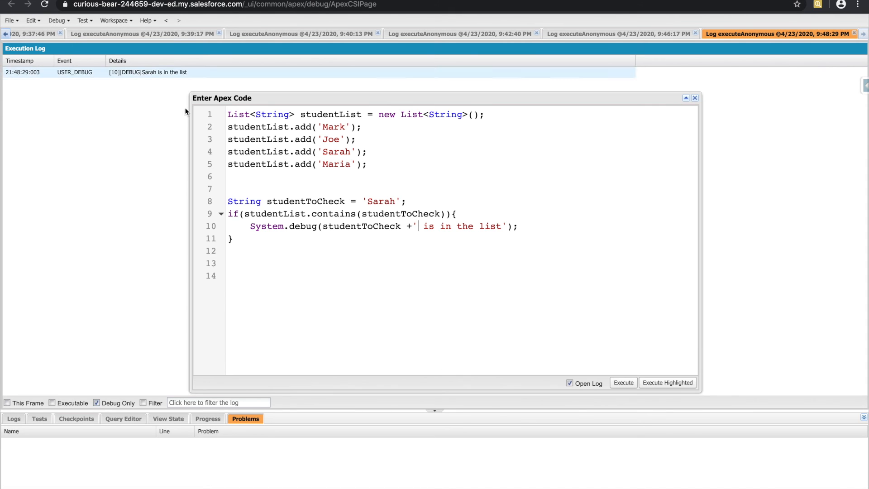
key("enter")
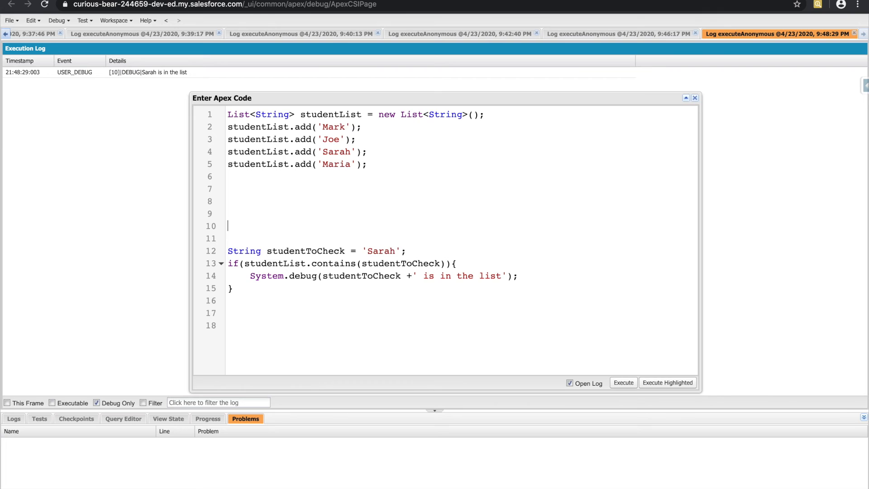
Declare private static Boolean doesStudentExist(List<String> students, String student)
type("pr")
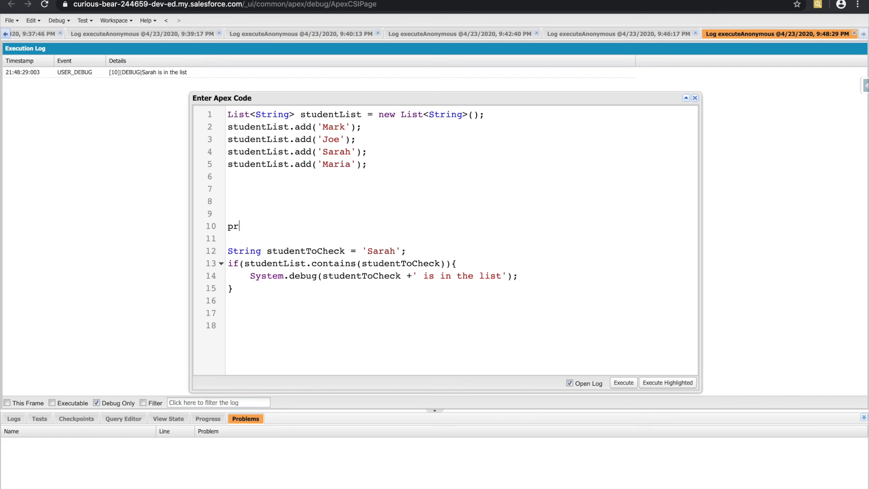
type("ivate stati")
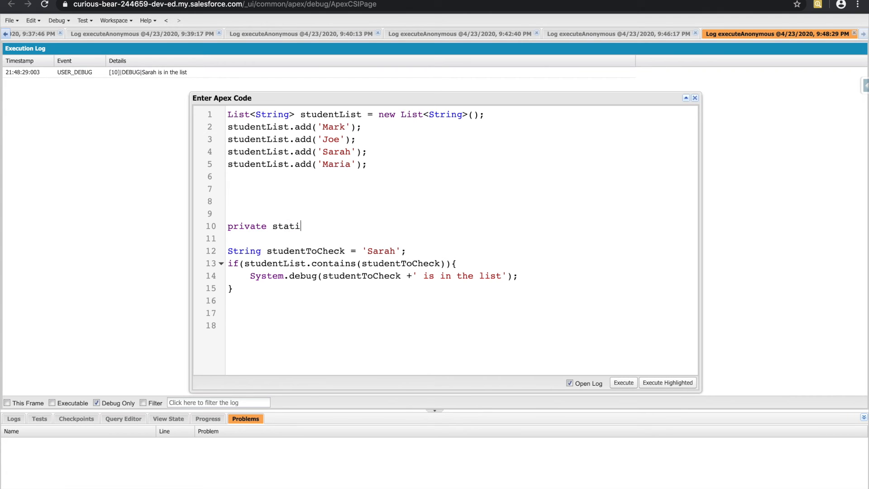
type("c Boolean")
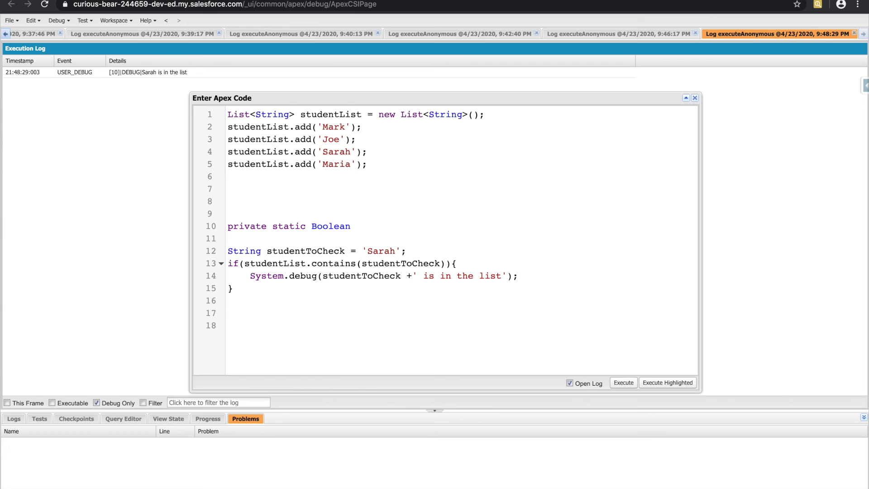
type("doesS")
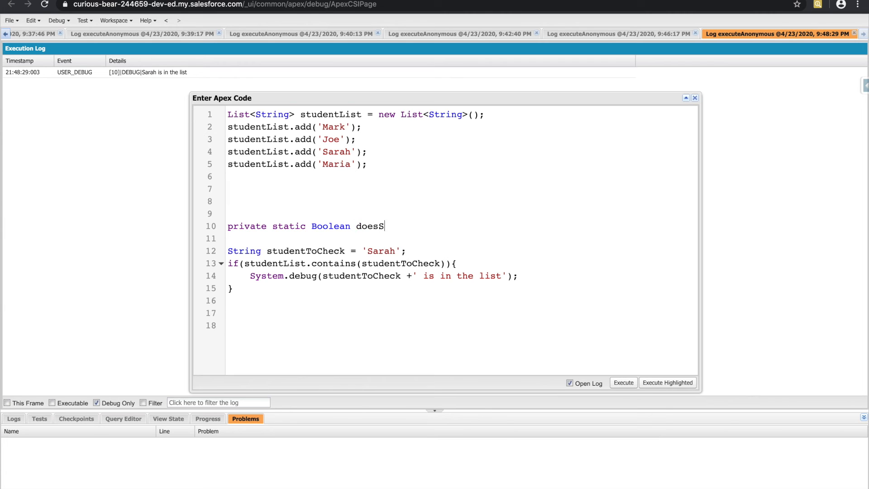
type("tudentExist()")
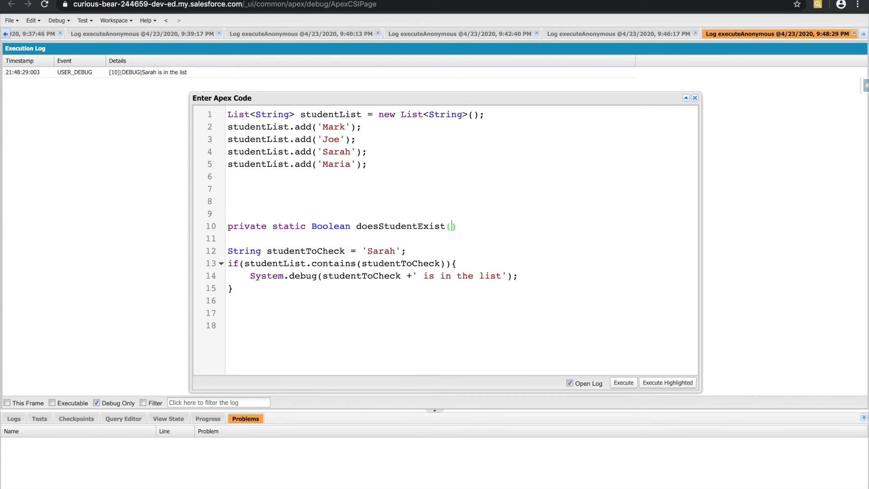
type("List<")
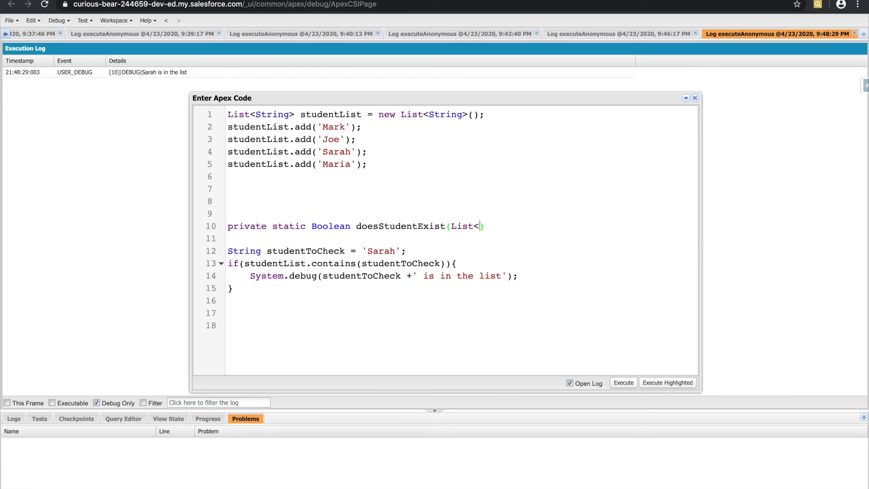
type("String> studet")
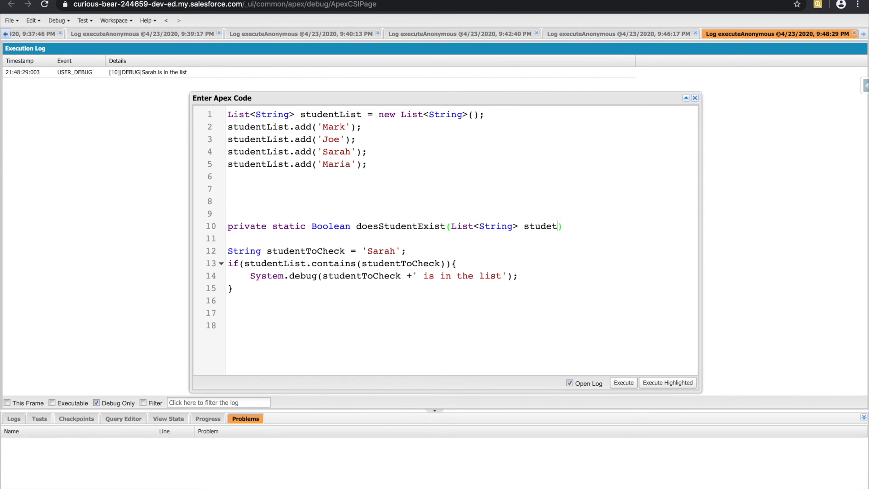
type("nts")
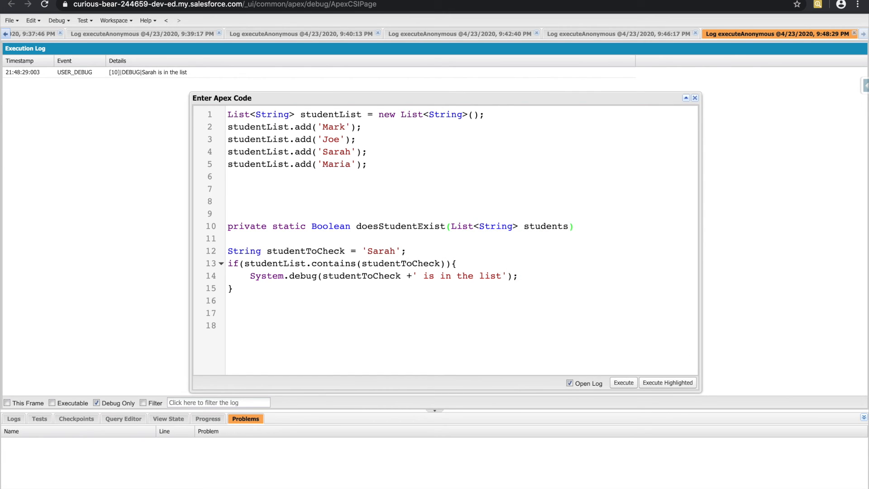
type(",")
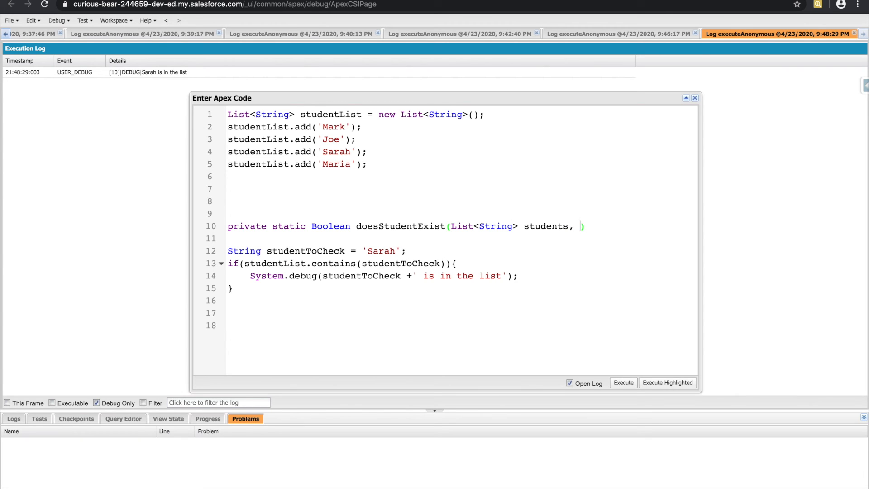
type("String st")
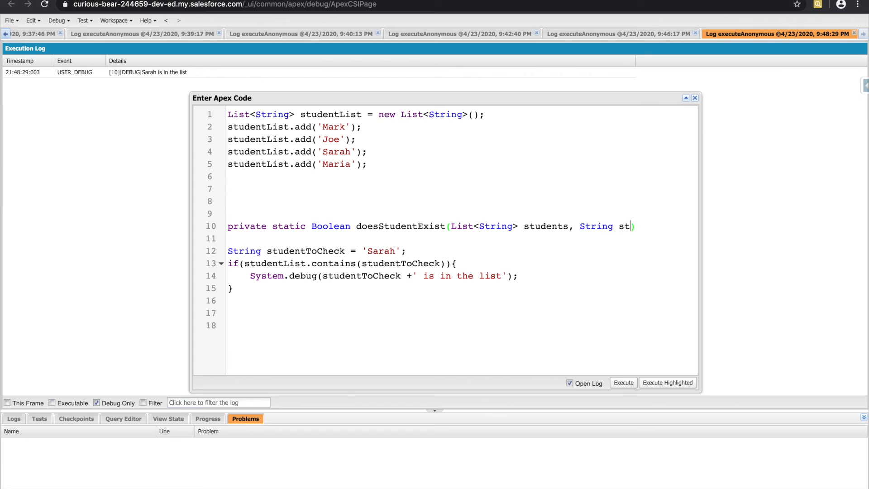
type("udent)")
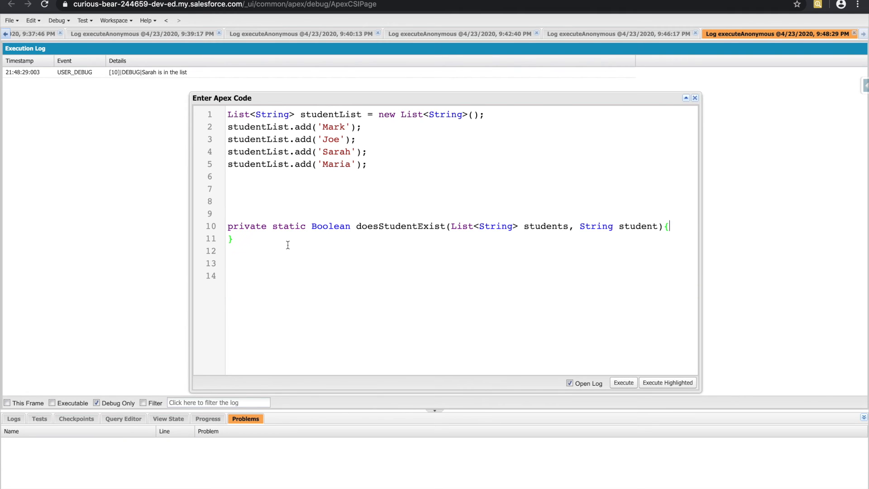
Give the helper a body: if the list contains the student return true, else return false;
type("if(studentList.contains(studentToCheck)){")
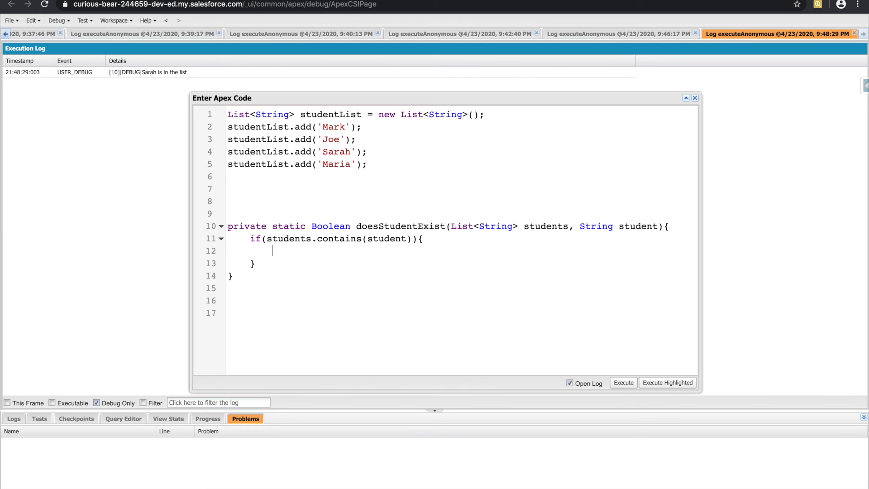
type("return true")
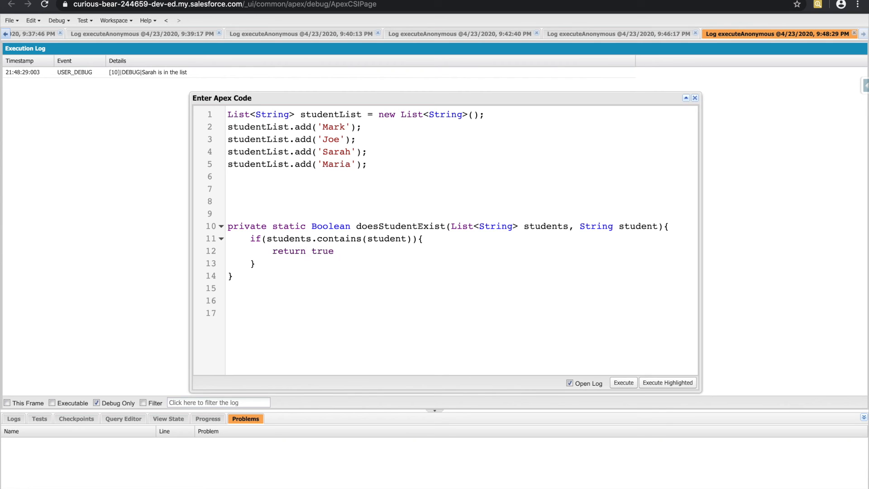
type("re")
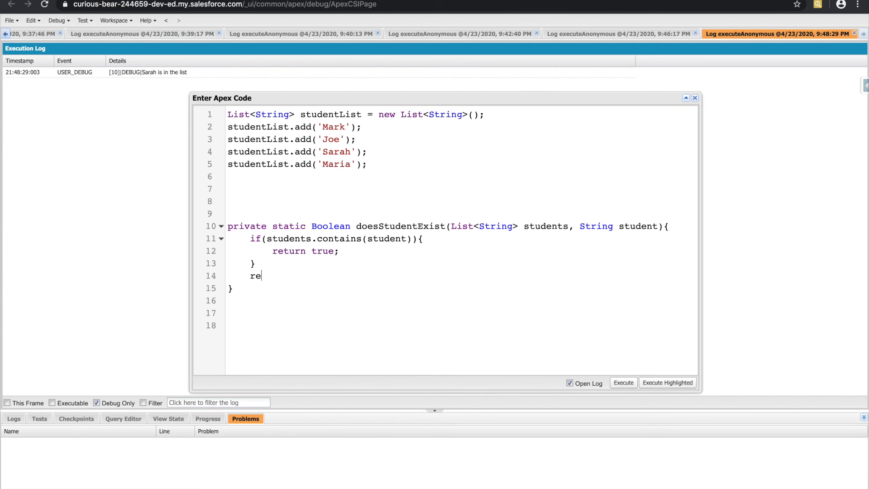
type("turn false;")
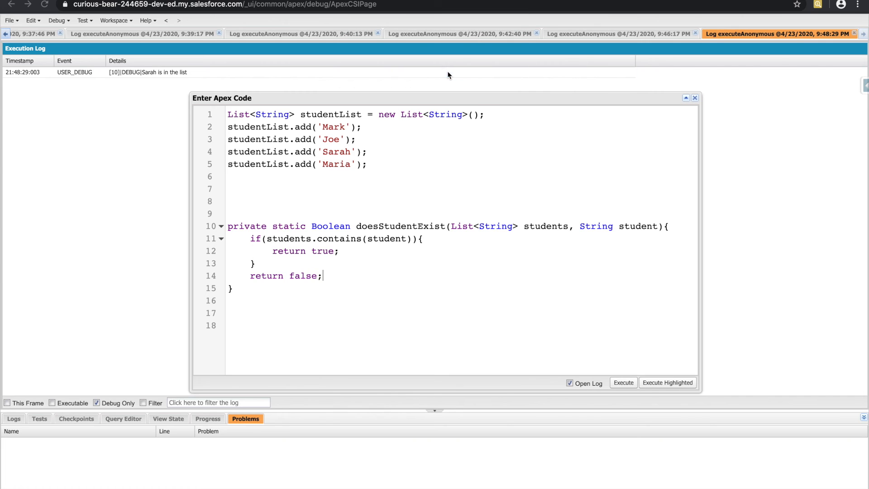
Call if(doesStudentExist(studentList, 'Sarah')){ System.debug('She exists!'); } above the helper
left_click(315, 188)
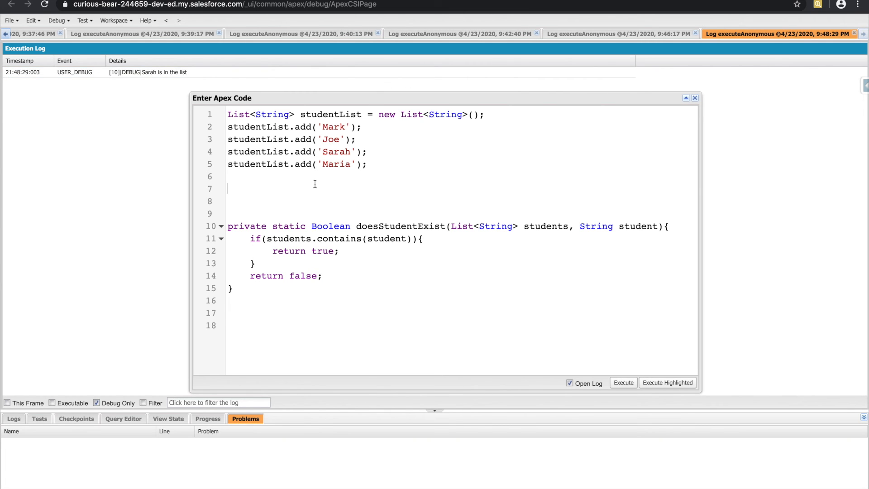
type("doesSt")
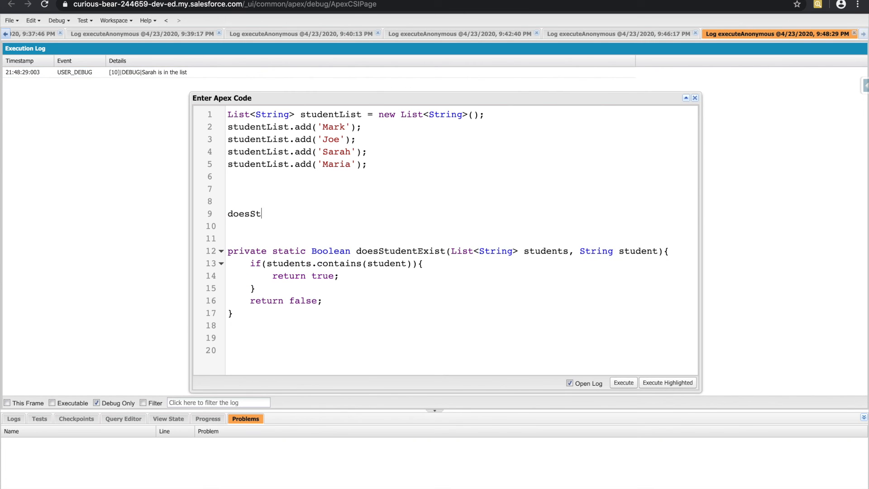
type("udentExist()")
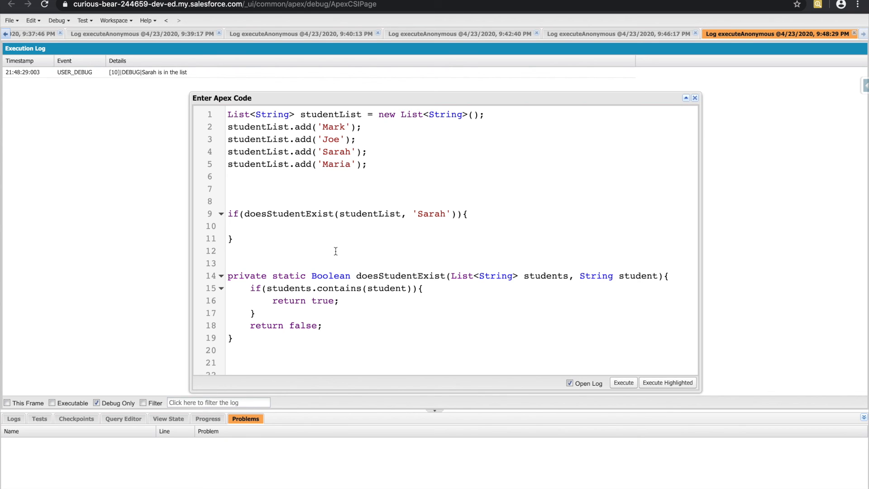
mouse_move(364, 273)
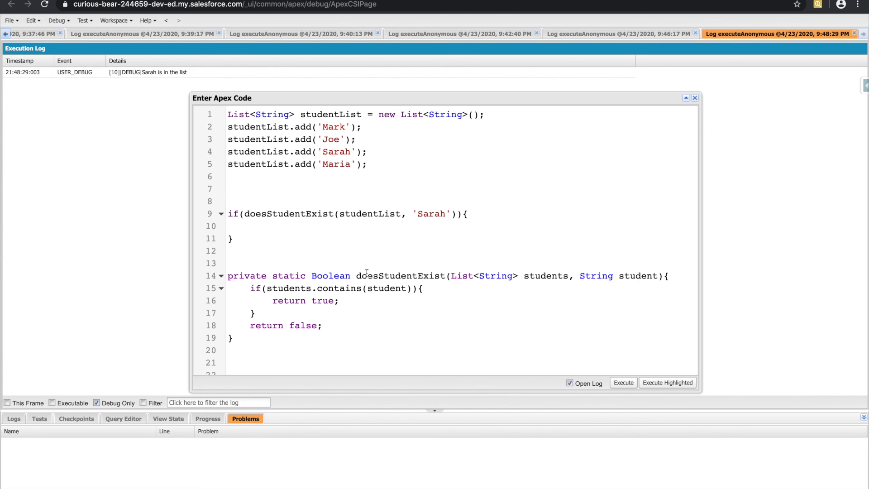
double_click(399, 275)
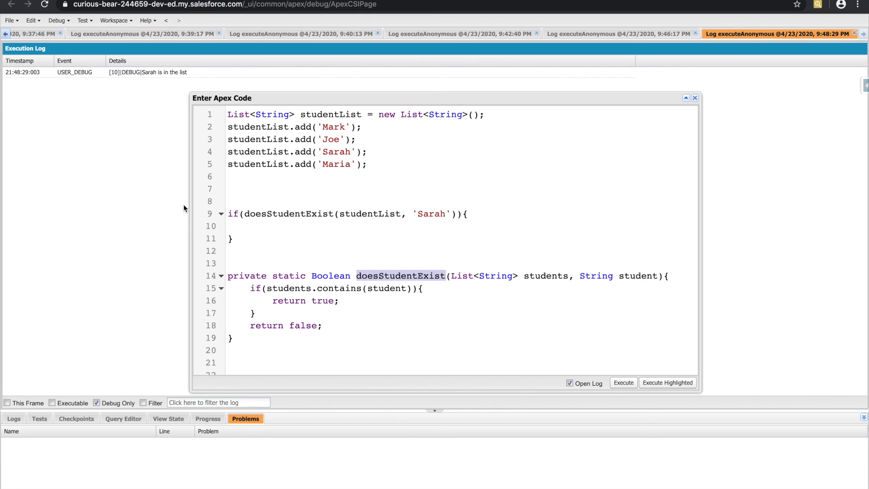
type("System.debug('She exists!');")
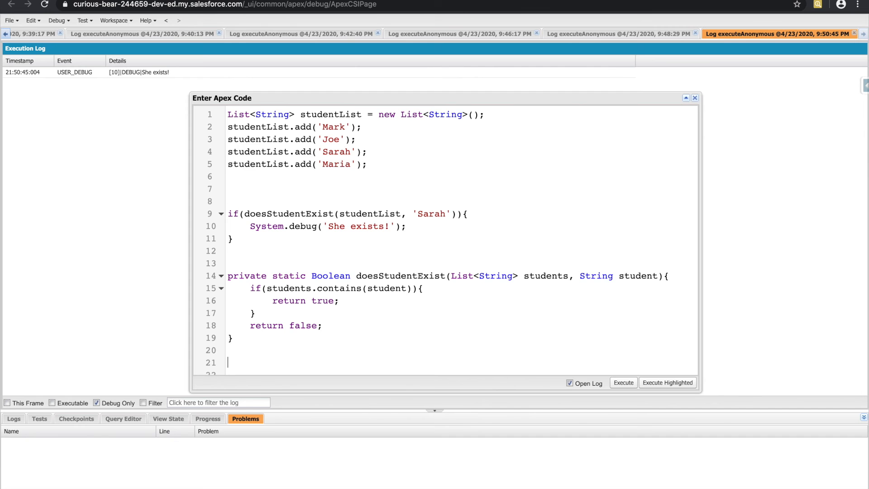
Add System.debug(studentList.size());, execute, filter the log to Debug Only, and reopen the code window
scroll("down", 3)
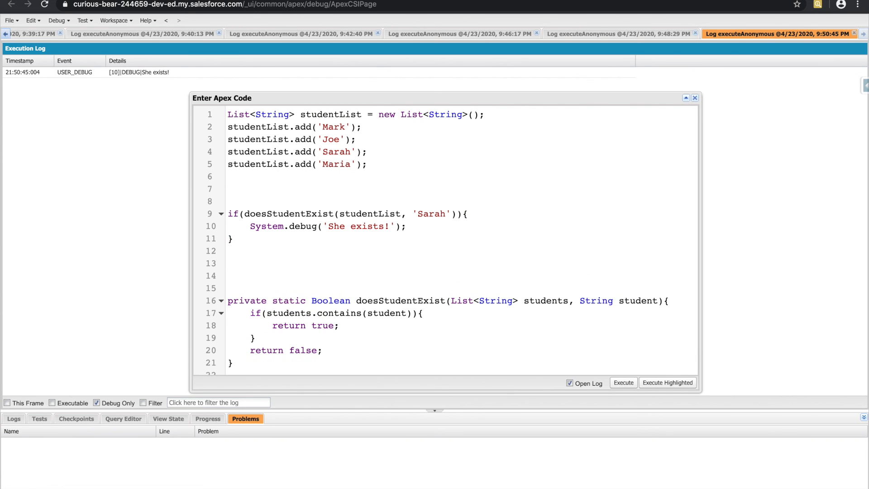
type("System.debug('');")
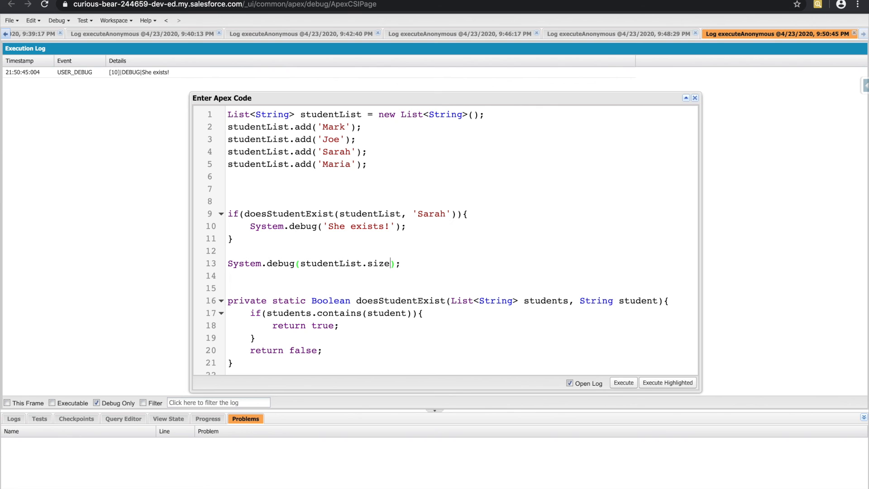
left_click(58, 21)
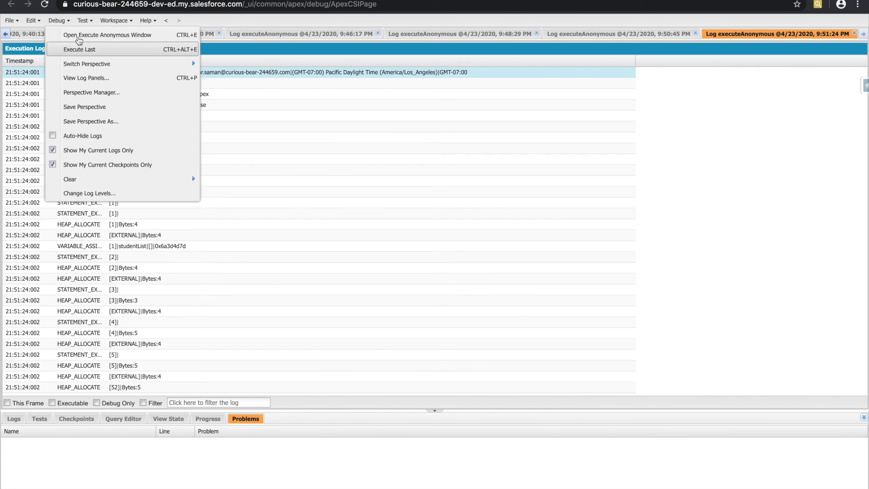
left_click(97, 403)
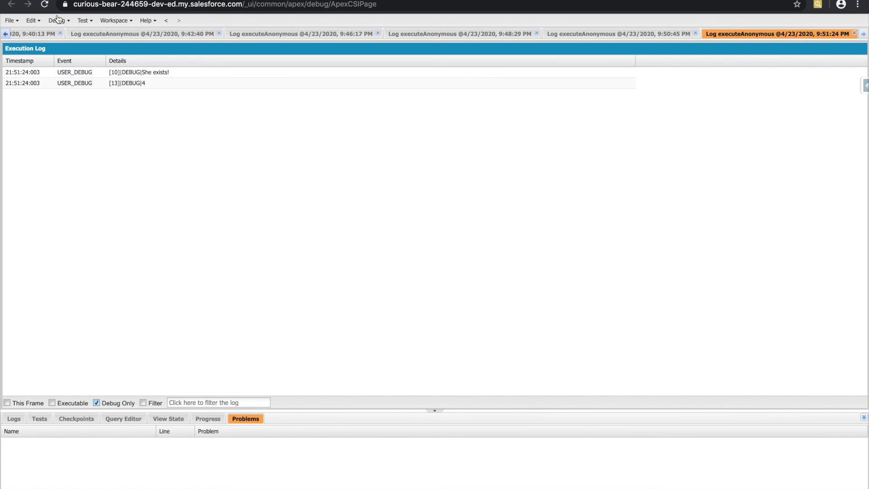
left_click(57, 21)
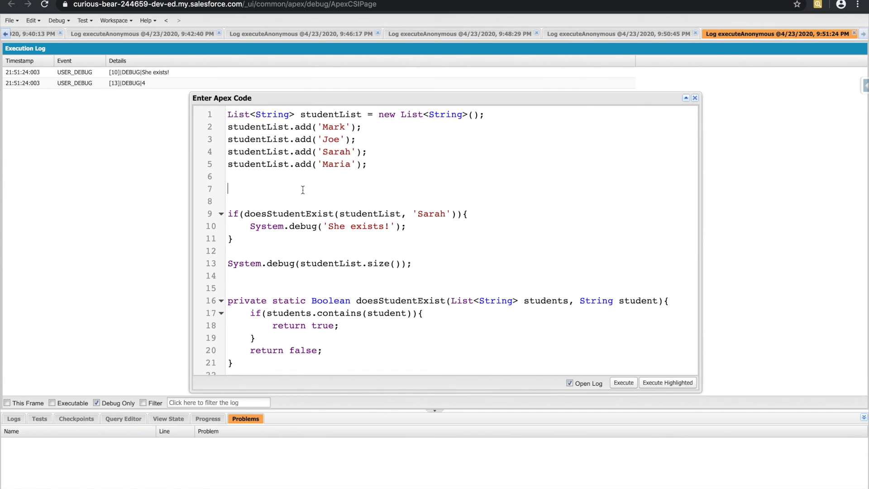
Add a studentList.sort() call on line 7, right after the four names are added
type("studentList.")
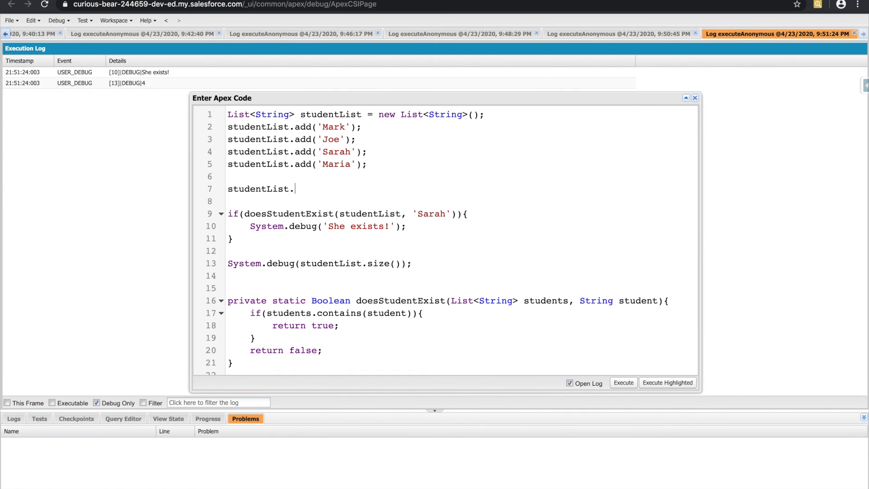
type("sort();")
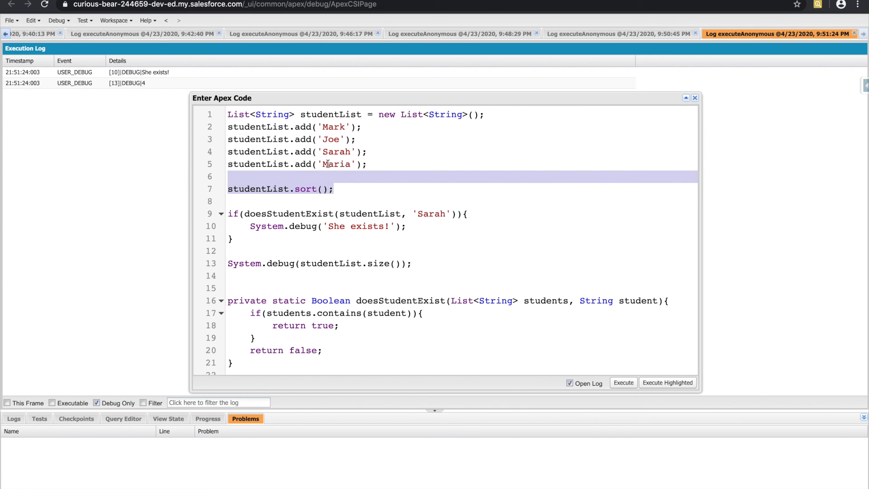
mouse_move(345, 176)
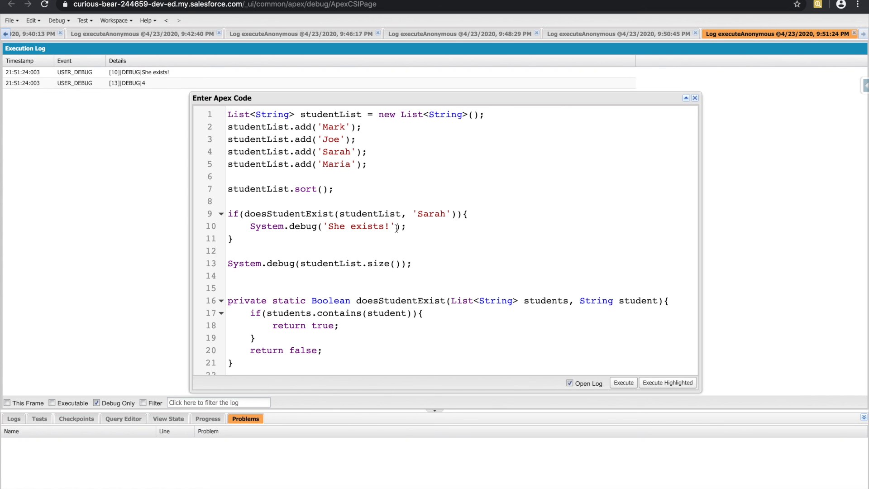
left_click(334, 189)
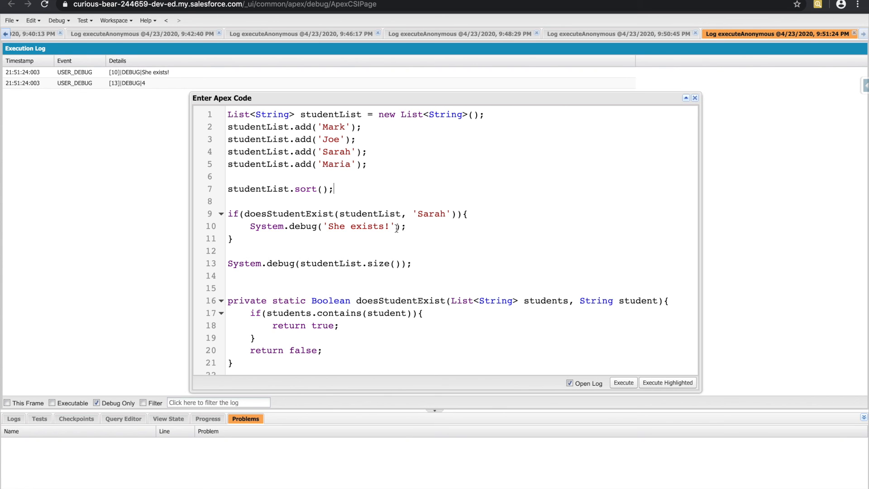